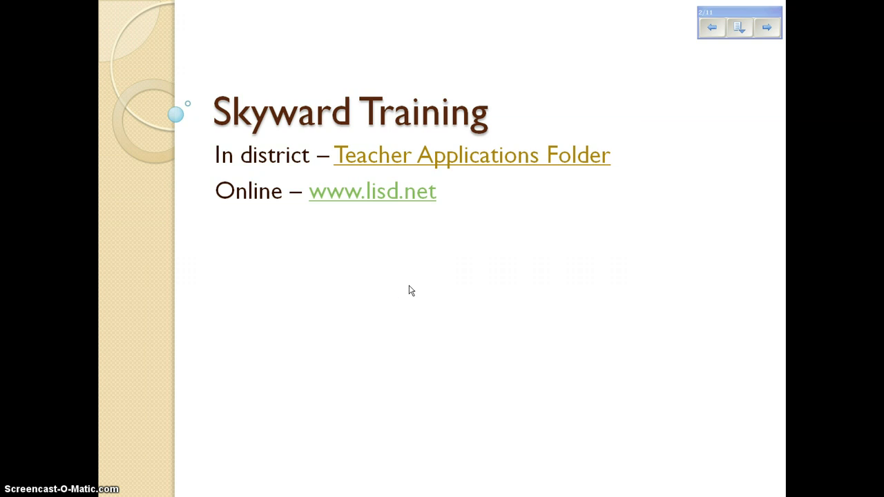
mouse_move(521, 166)
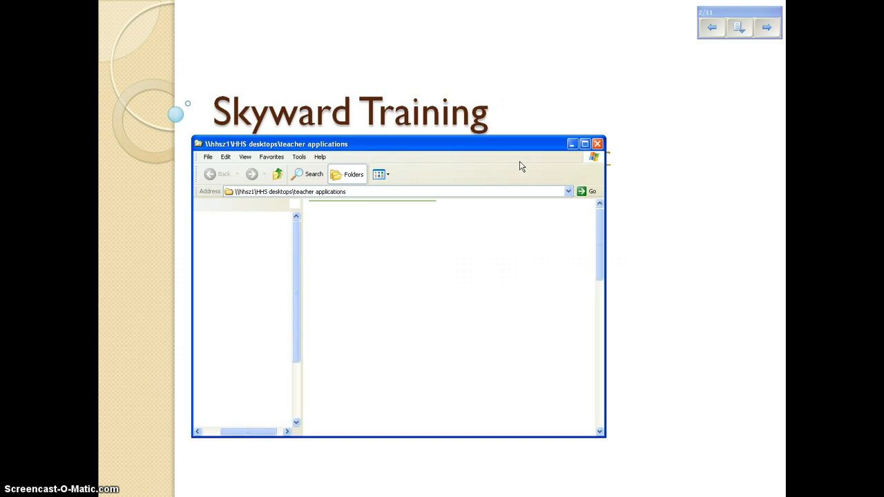
- Go from the district website's Staff menu to the Skyward portal in a maximized window
left_click(347, 174)
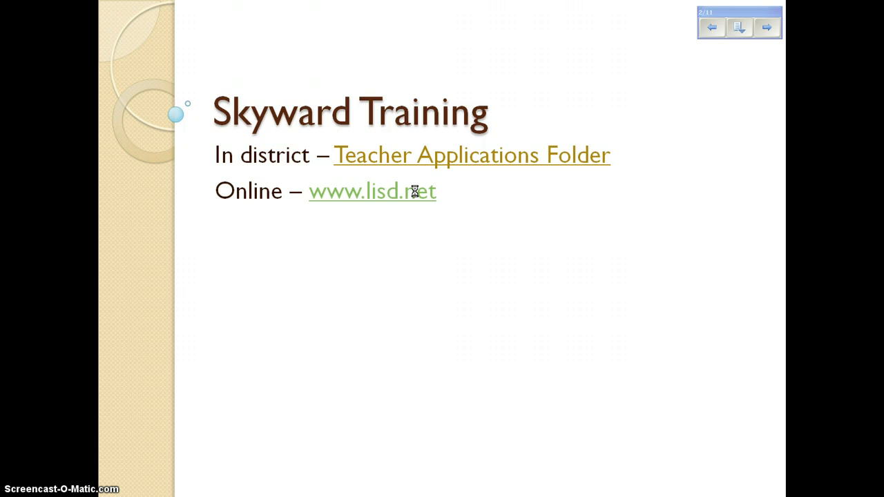
left_click(372, 191)
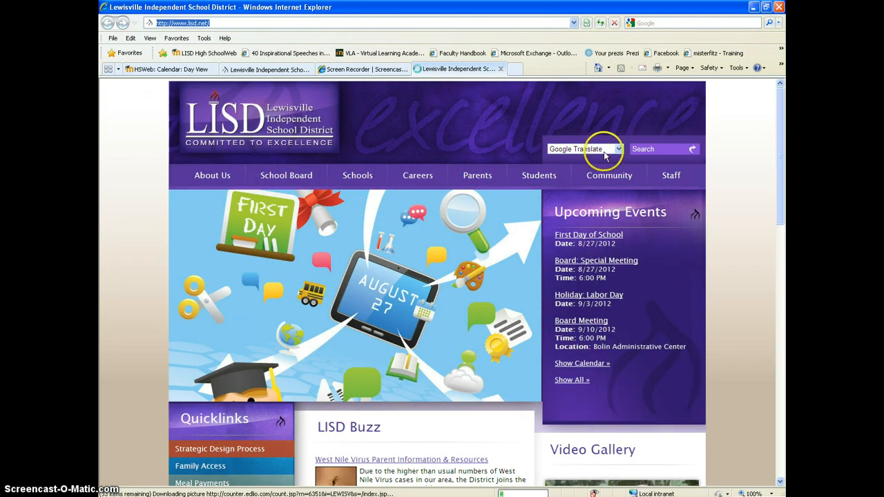
left_click(671, 174)
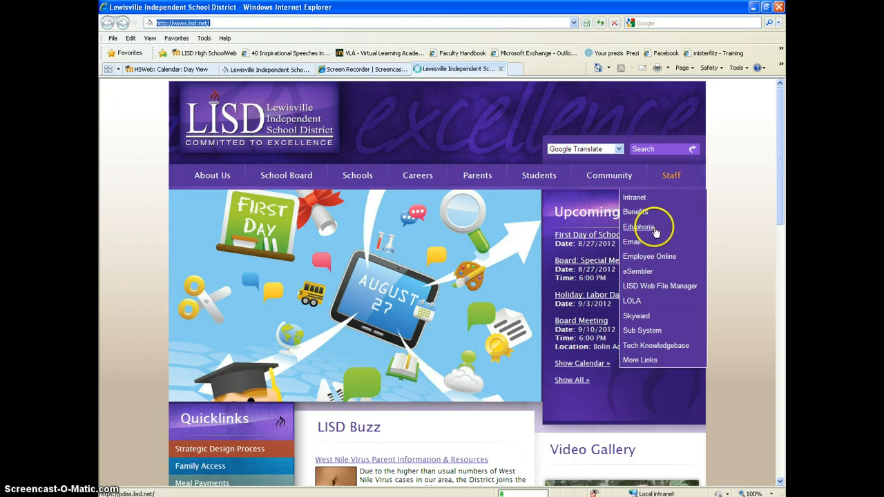
mouse_move(636, 316)
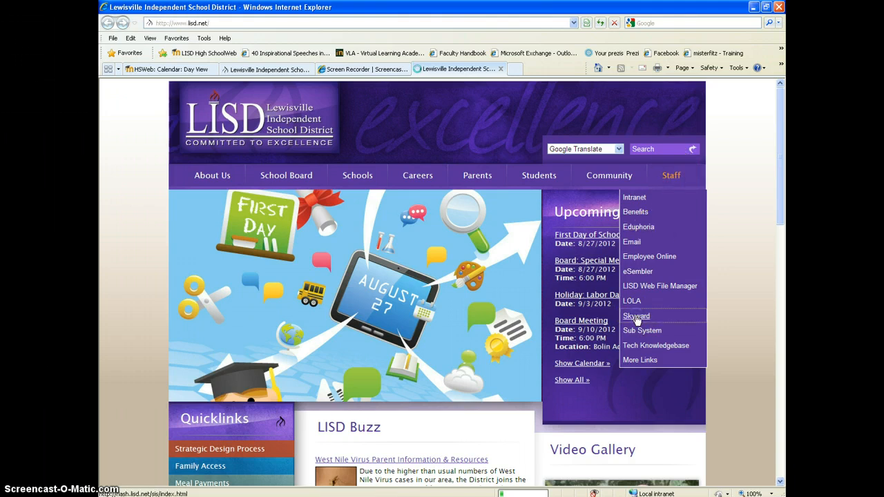
left_click(635, 316)
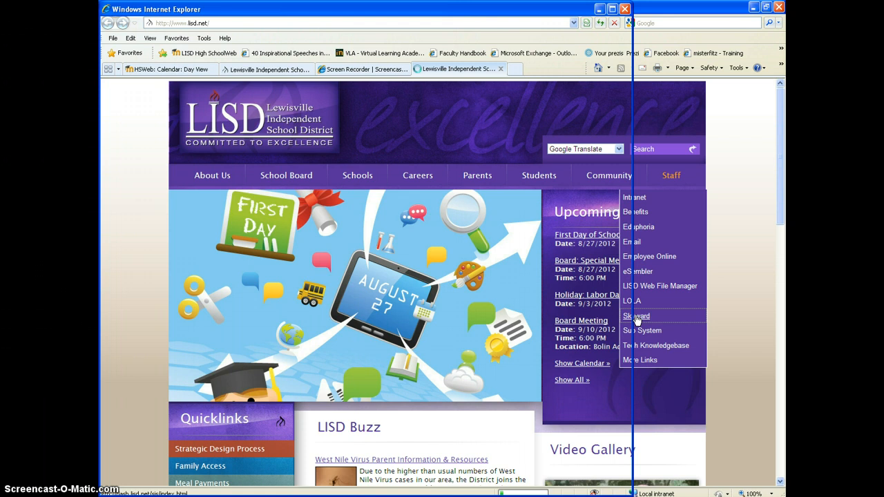
left_click(636, 316)
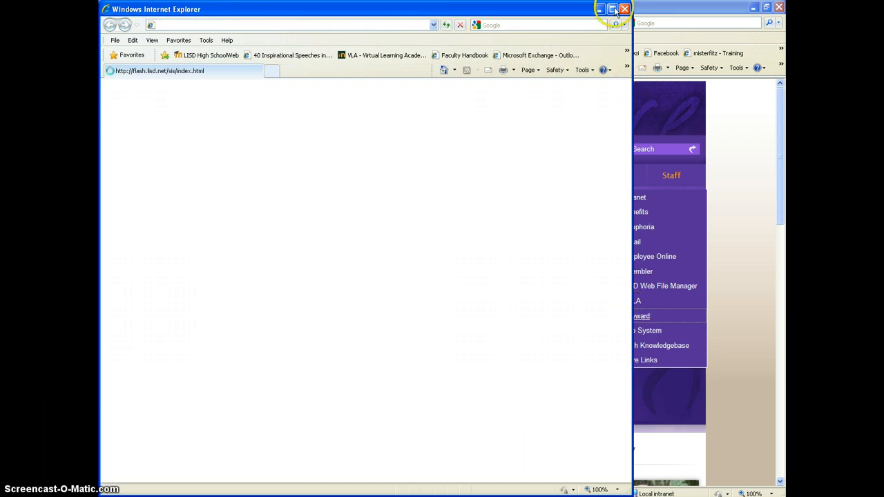
left_click(613, 9)
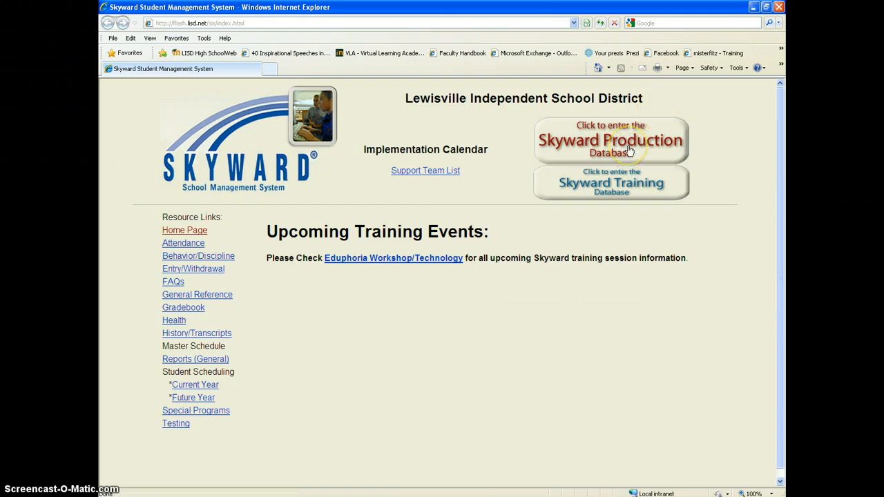
left_click(611, 140)
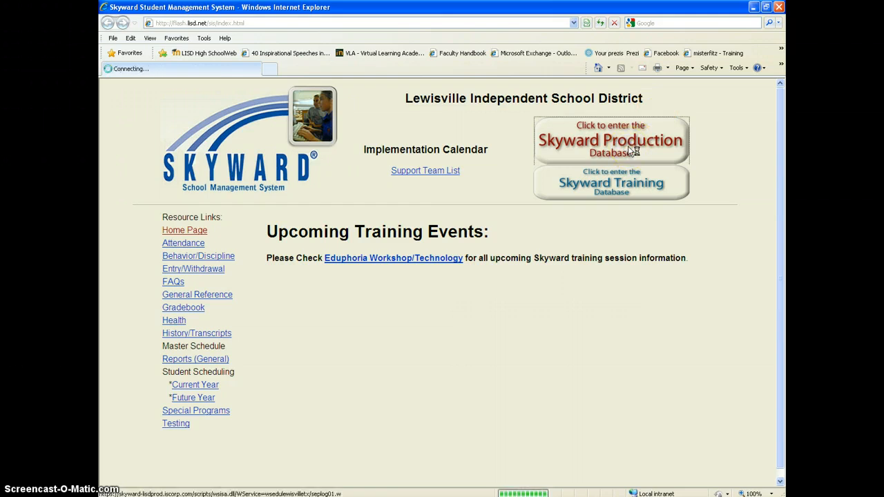
left_click(611, 140)
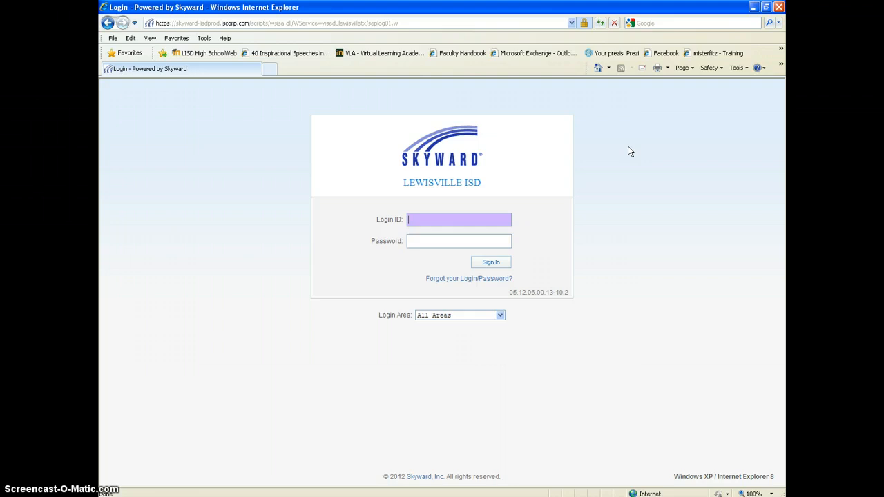
type("coned")
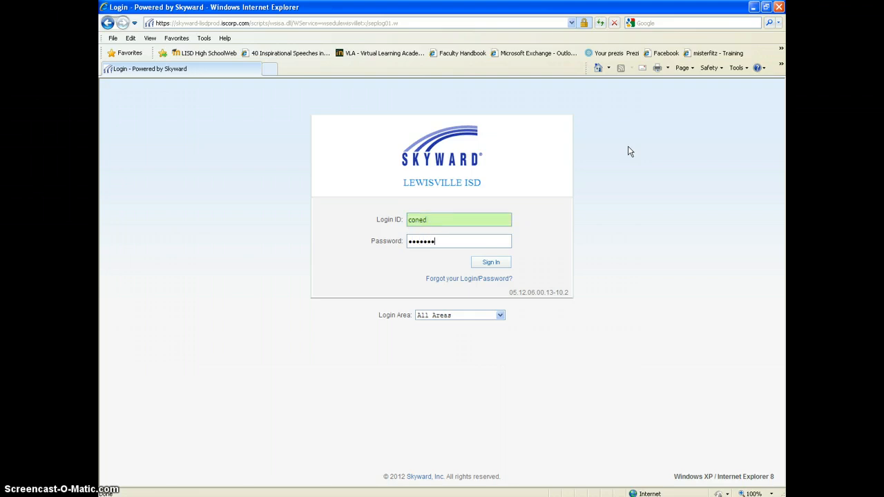
left_click(490, 263)
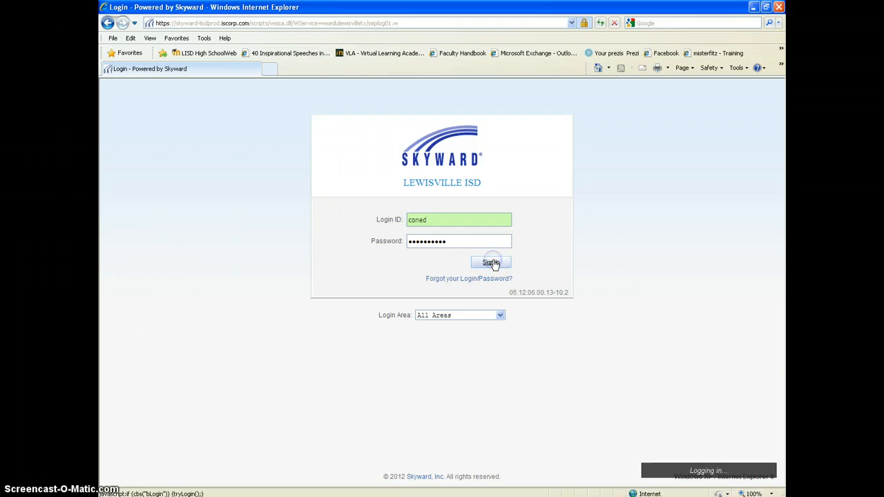
left_click(490, 263)
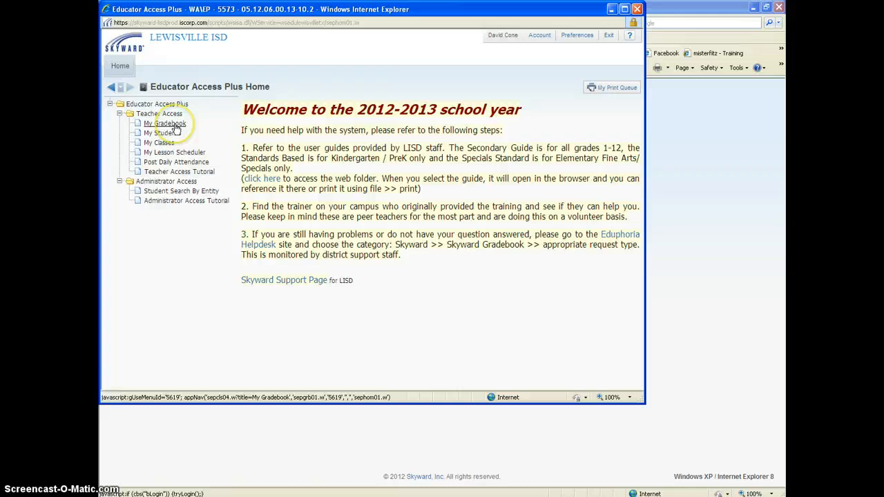
- Show the My Gradebook class list and pick the period 1 class gradebook
left_click(165, 123)
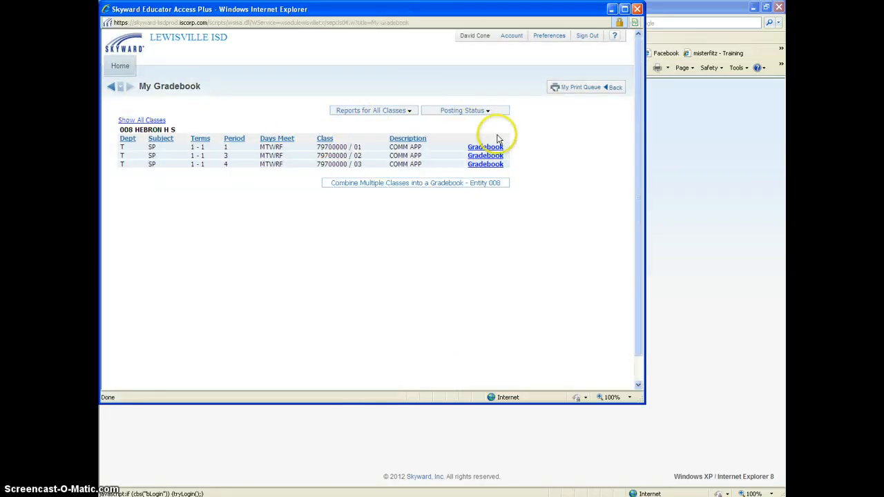
mouse_move(486, 147)
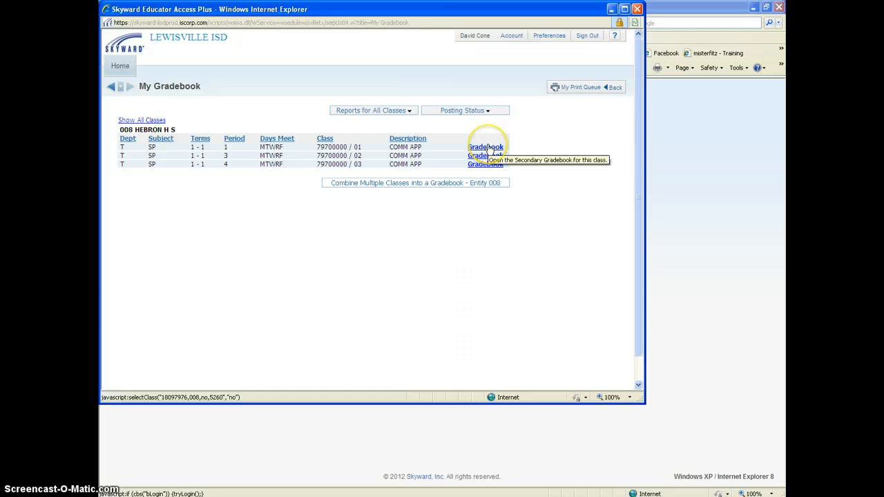
mouse_move(223, 149)
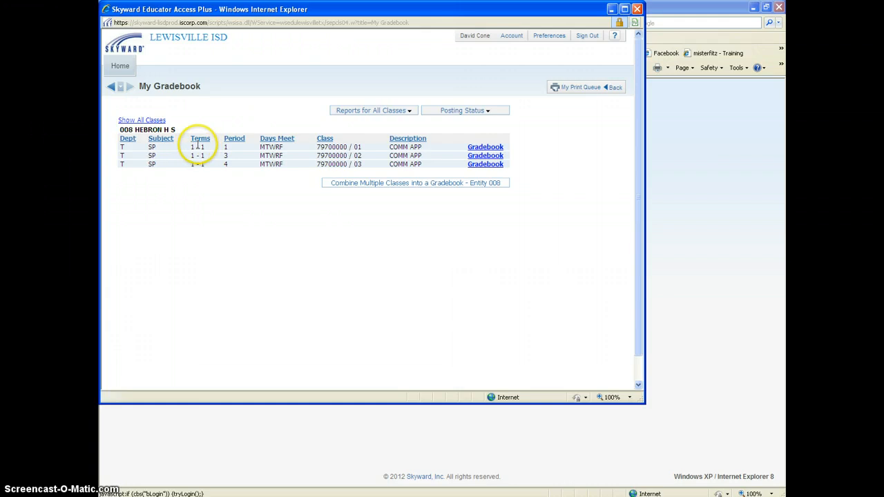
mouse_move(418, 103)
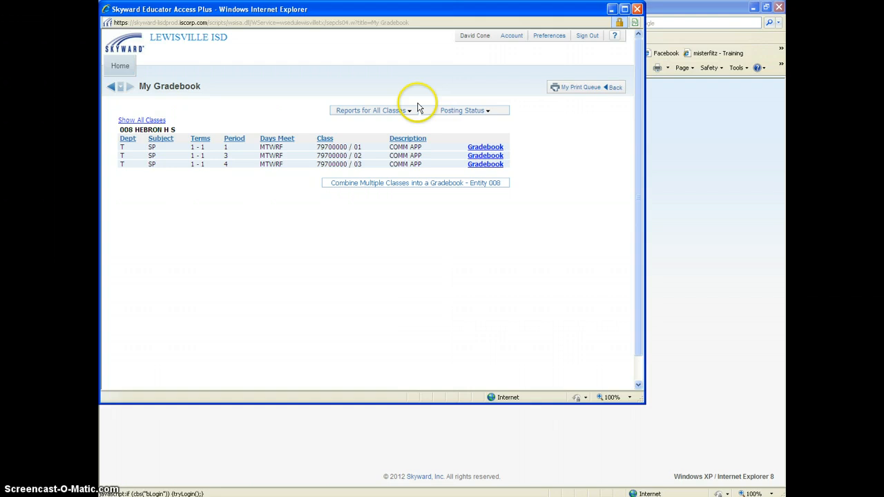
mouse_move(473, 182)
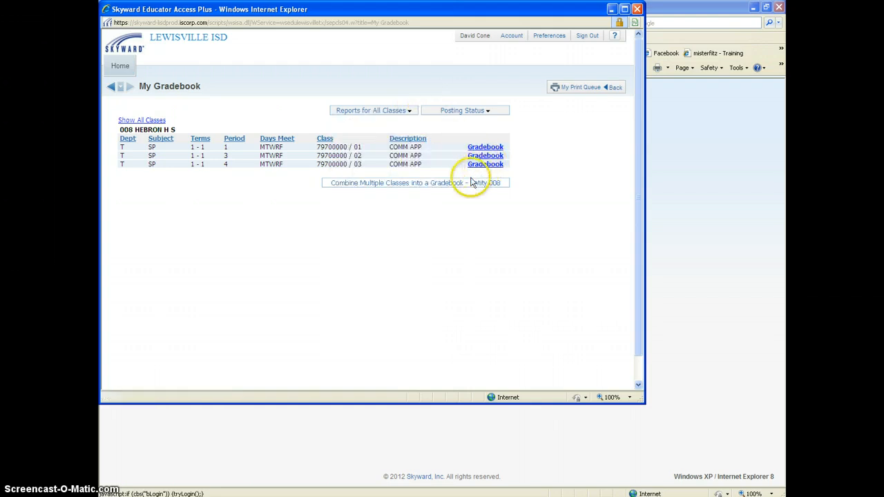
mouse_move(461, 186)
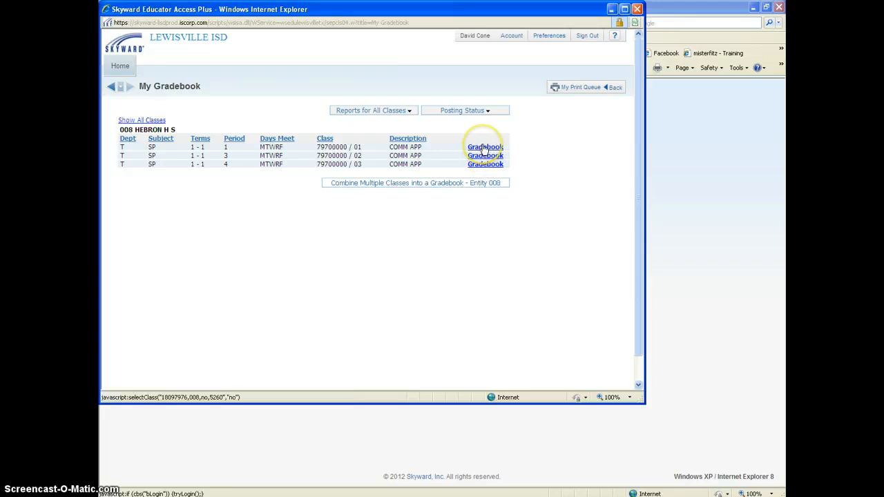
left_click(485, 147)
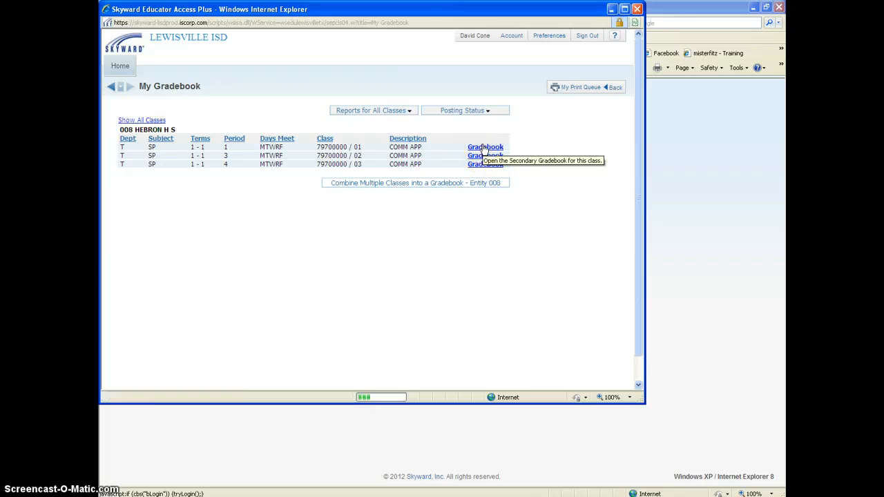
- Enter the period 1 COMM APP gradebook and expand its Display Options list
left_click(485, 146)
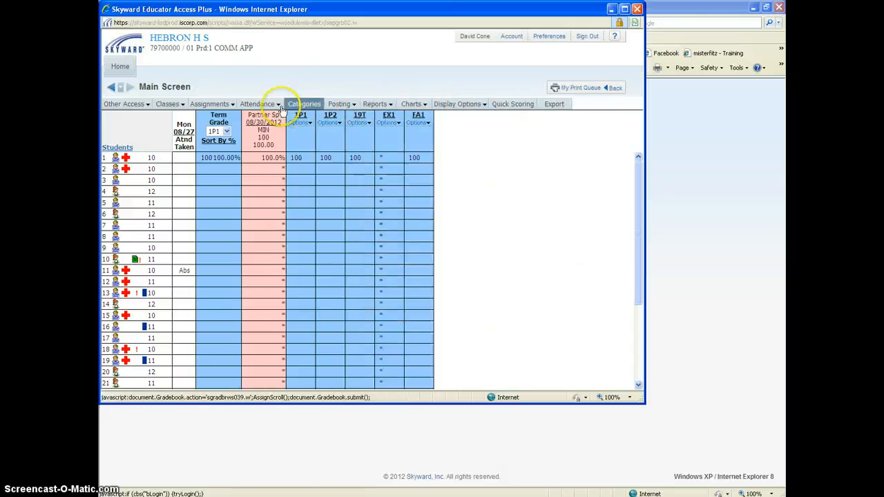
left_click(459, 103)
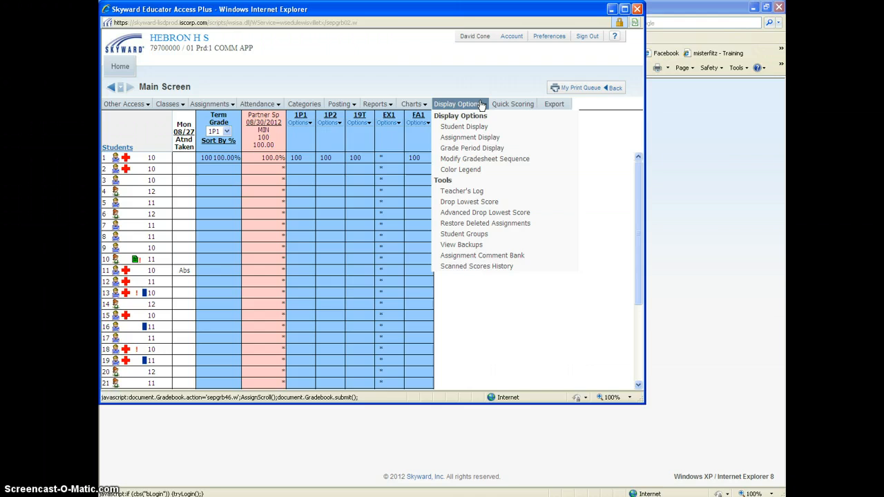
mouse_move(463, 126)
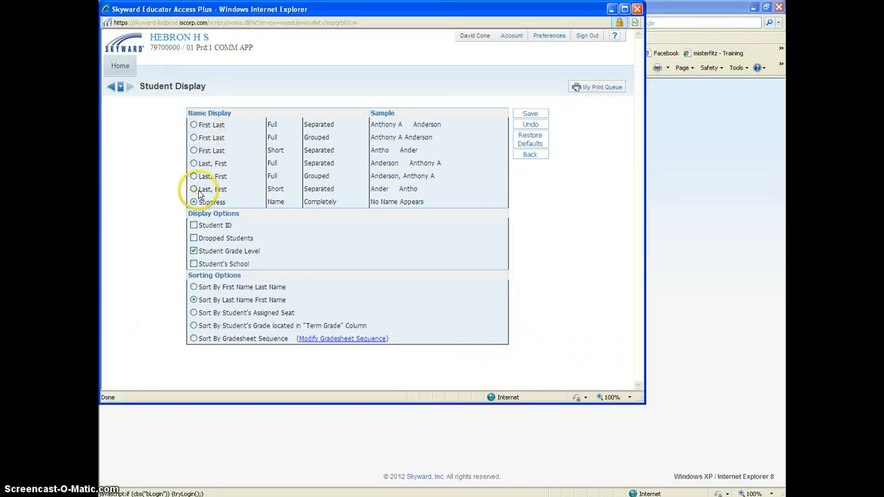
- Set Name Display to Suppress in Student Display and save the preferences
left_click(193, 188)
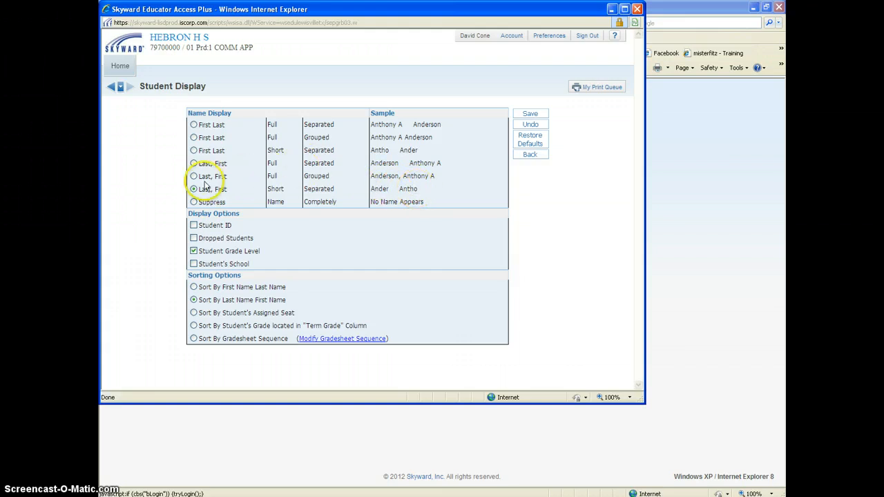
left_click(194, 163)
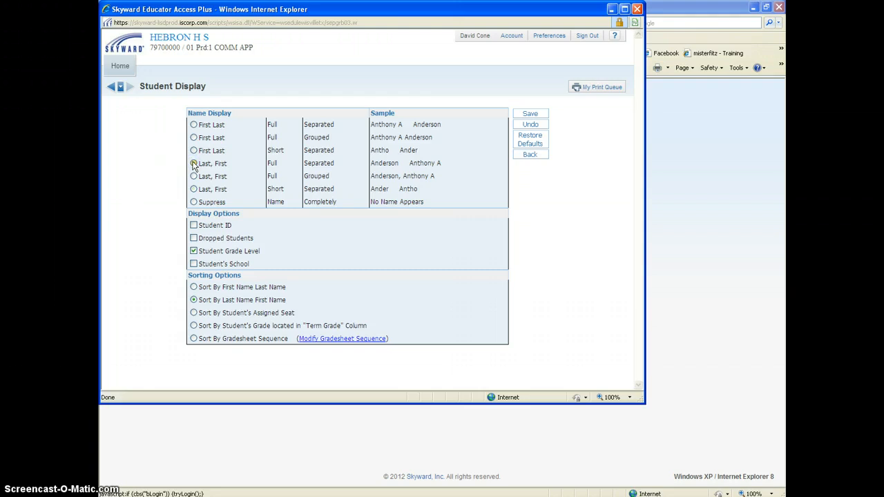
left_click(193, 163)
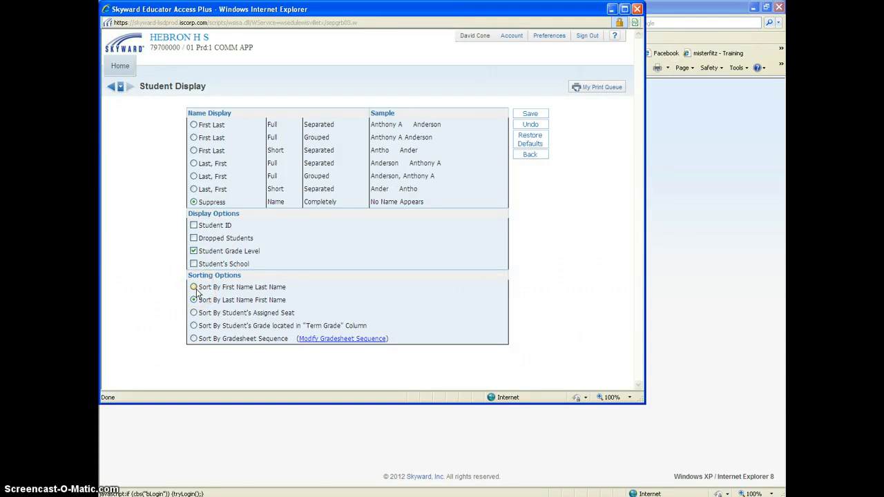
left_click(193, 299)
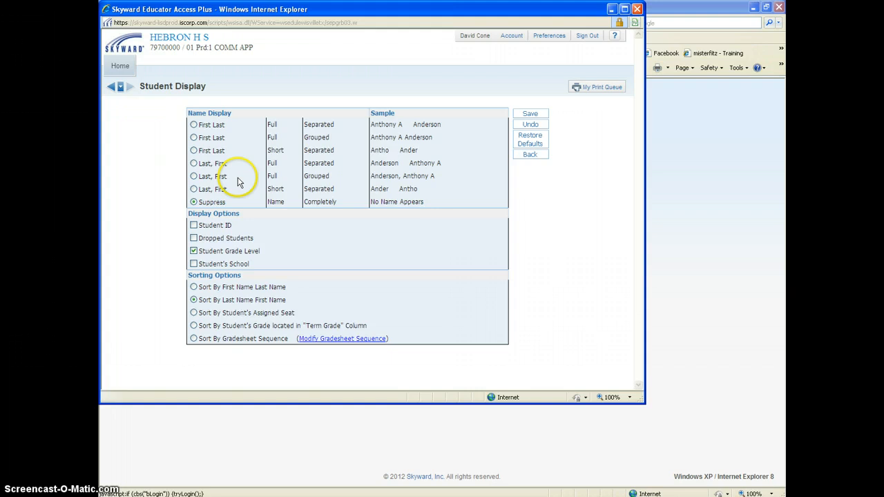
left_click(531, 113)
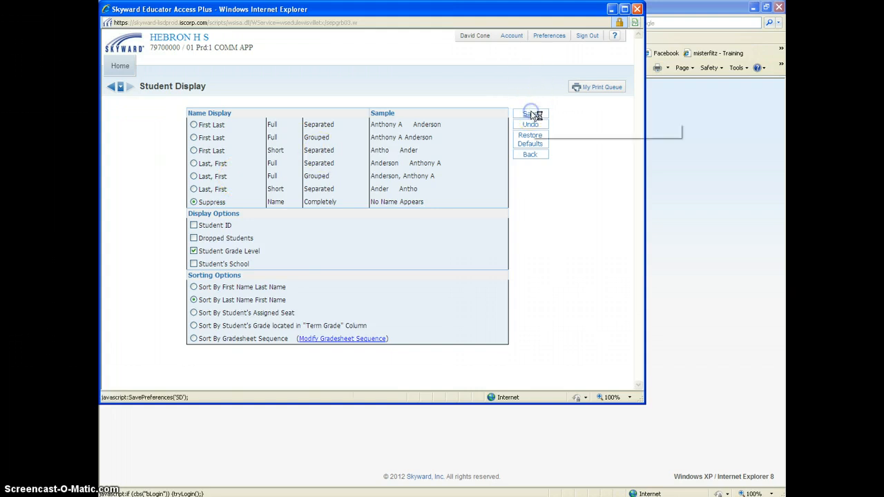
left_click(530, 115)
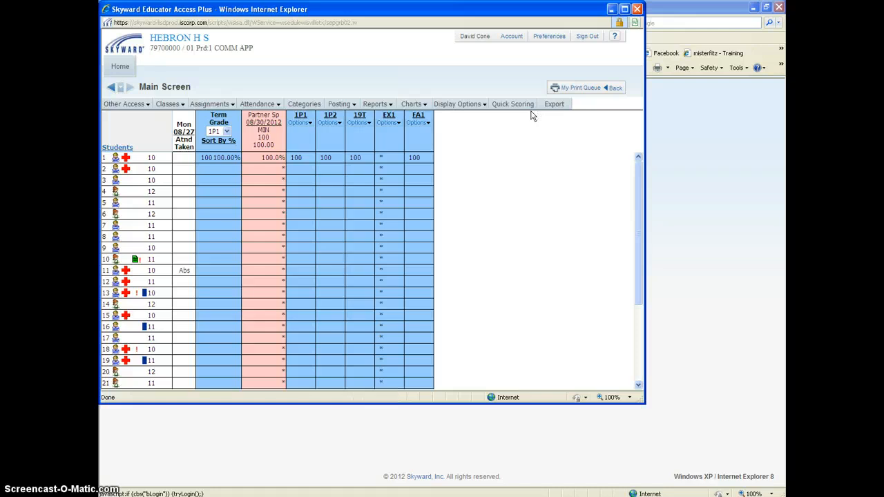
- View Category Maintenance listing Major Grades 60% and Minor Grades 40%
left_click(339, 103)
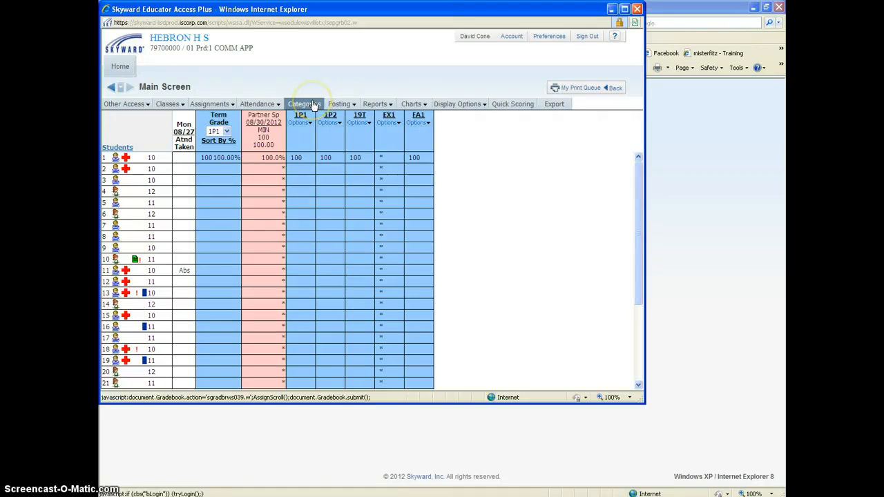
left_click(303, 103)
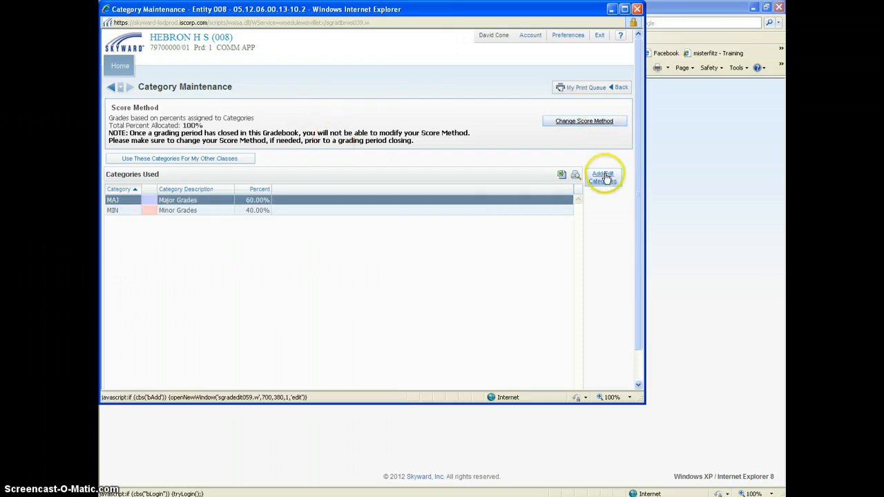
left_click(602, 177)
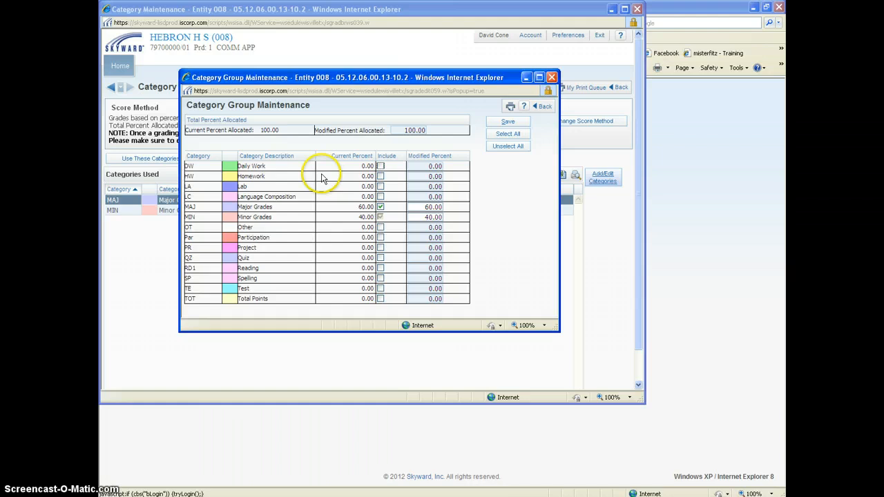
mouse_move(261, 167)
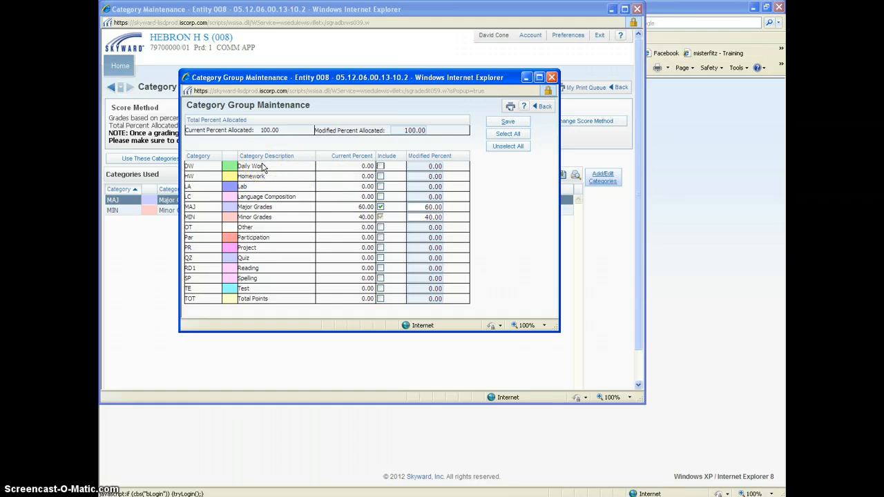
mouse_move(381, 171)
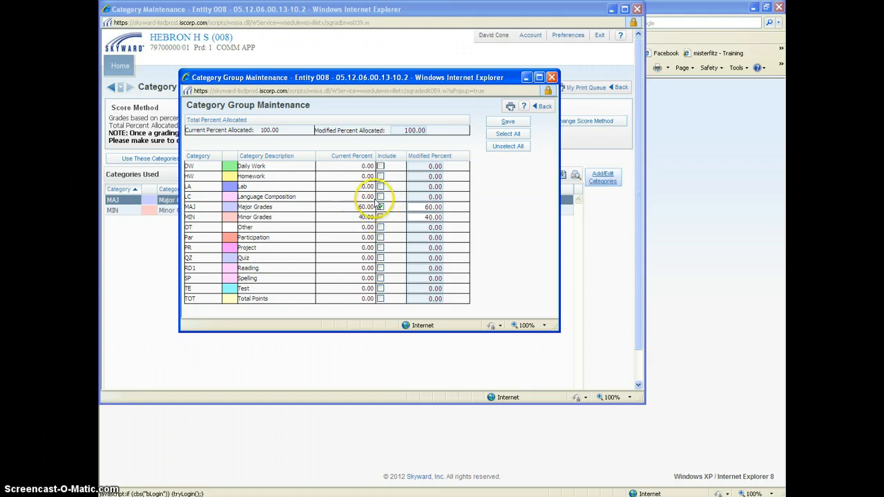
left_click(381, 206)
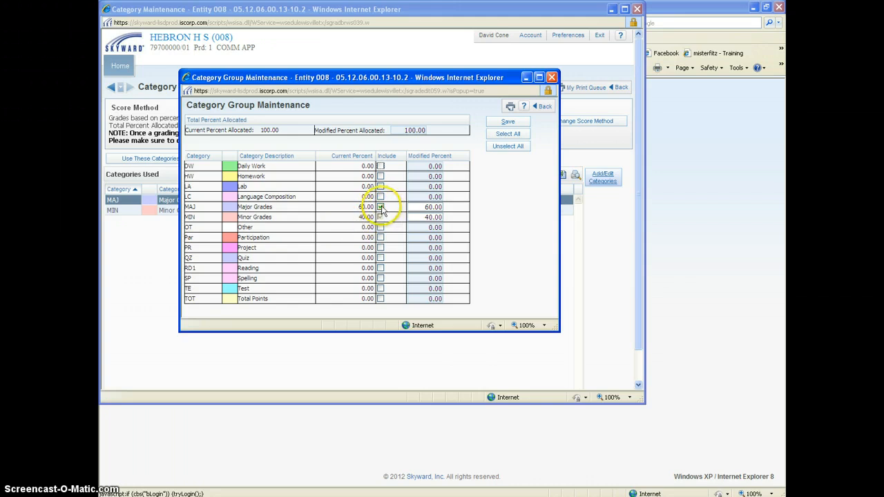
left_click(380, 217)
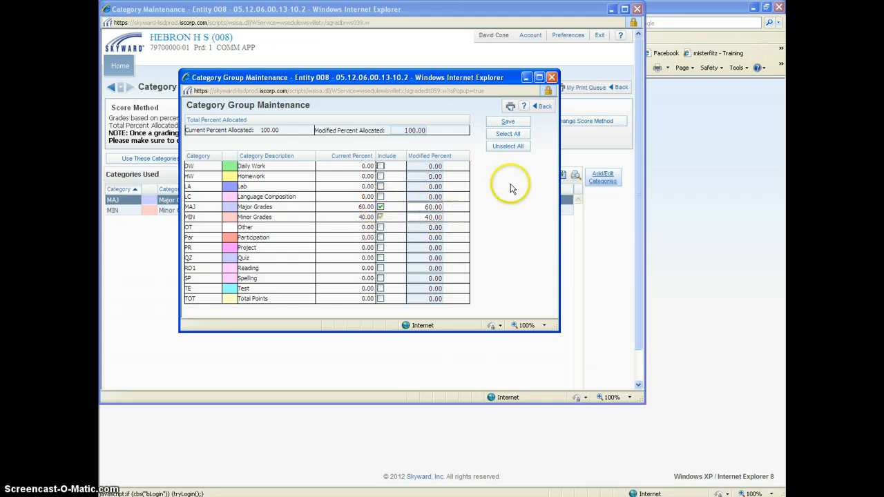
mouse_move(508, 123)
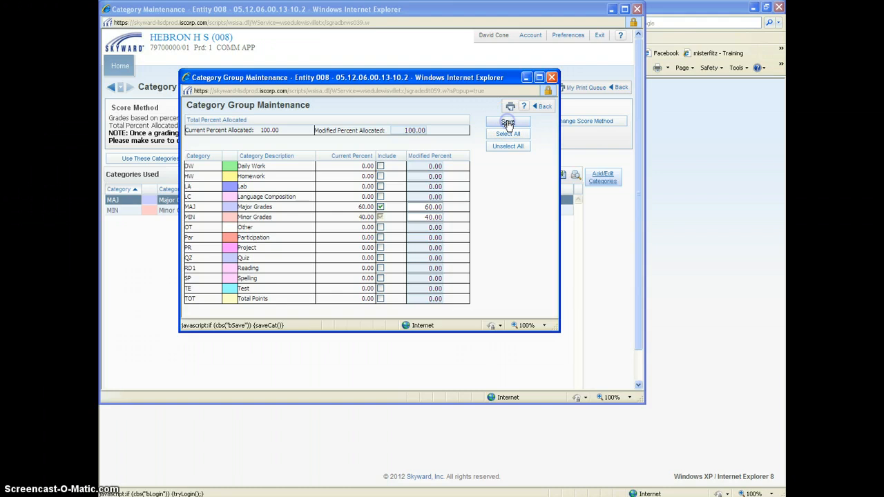
left_click(508, 123)
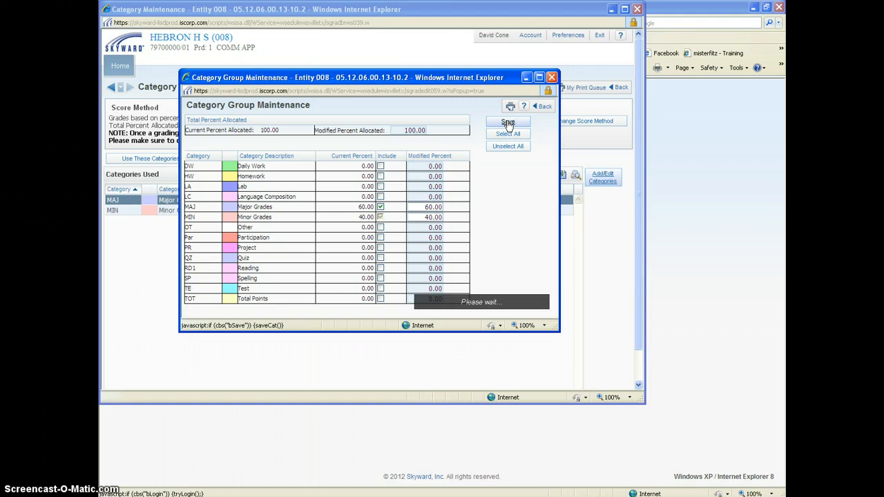
left_click(507, 122)
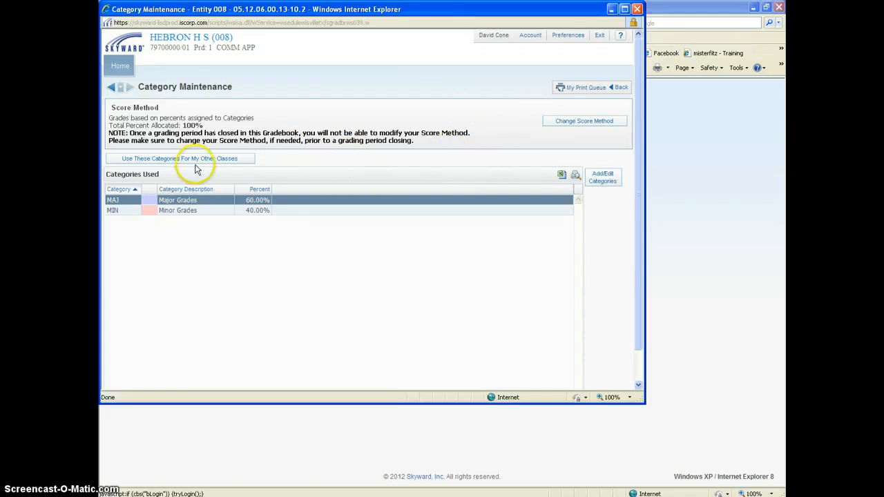
mouse_move(193, 159)
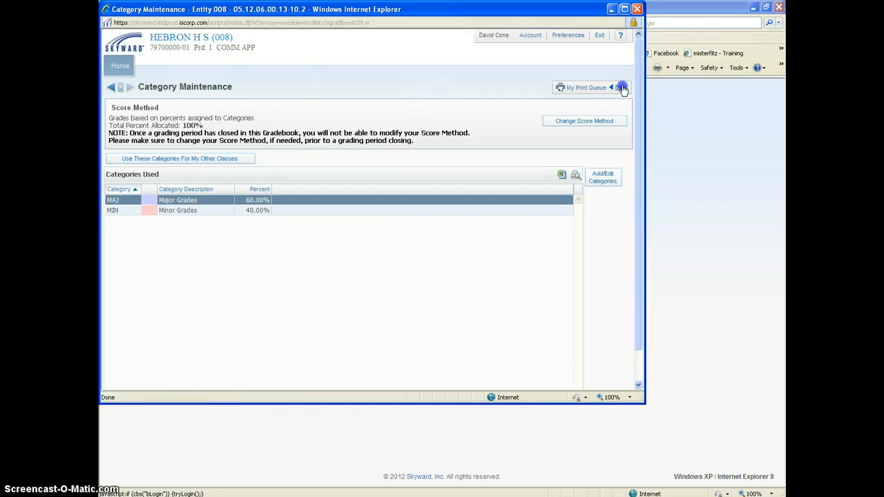
- Return from Category Maintenance to the gradebook Main Screen
left_click(614, 87)
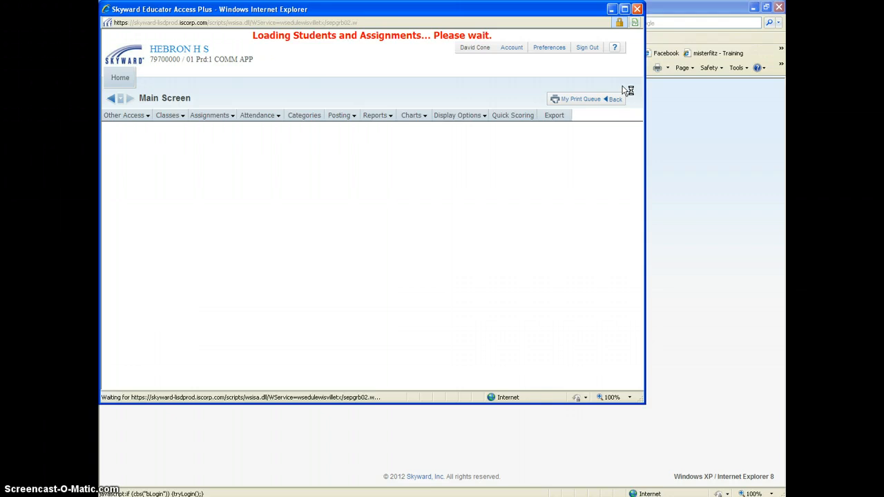
- Choose Add Assignment from the Assignments menu for the period 1 class
left_click(512, 103)
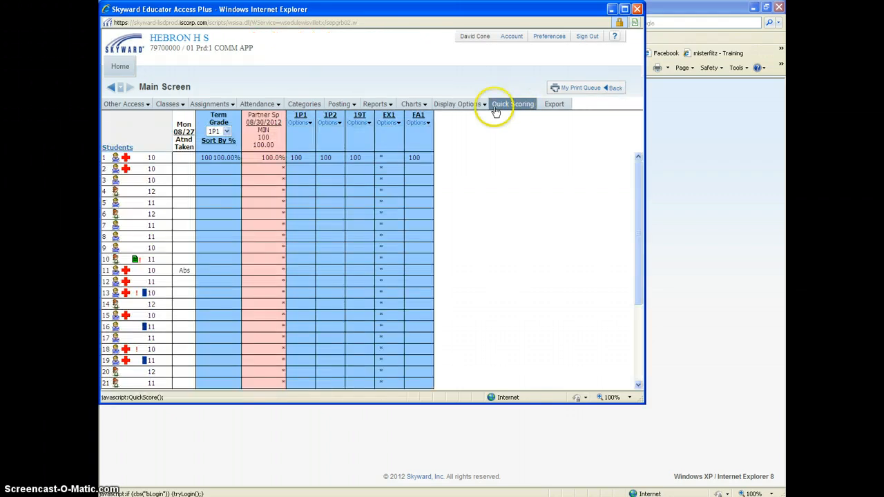
left_click(457, 104)
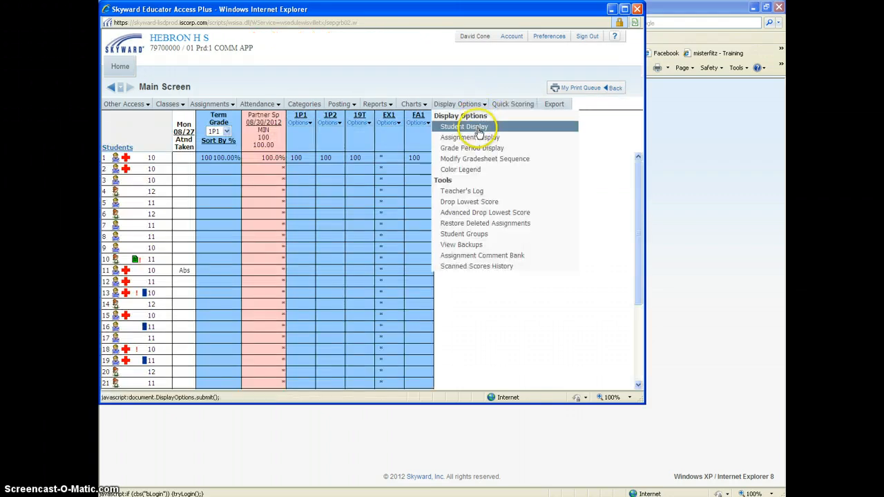
left_click(209, 104)
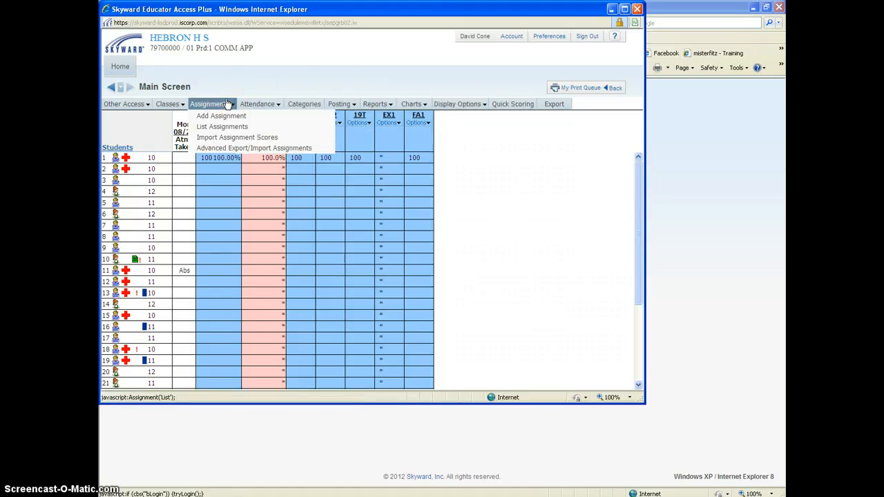
mouse_move(221, 115)
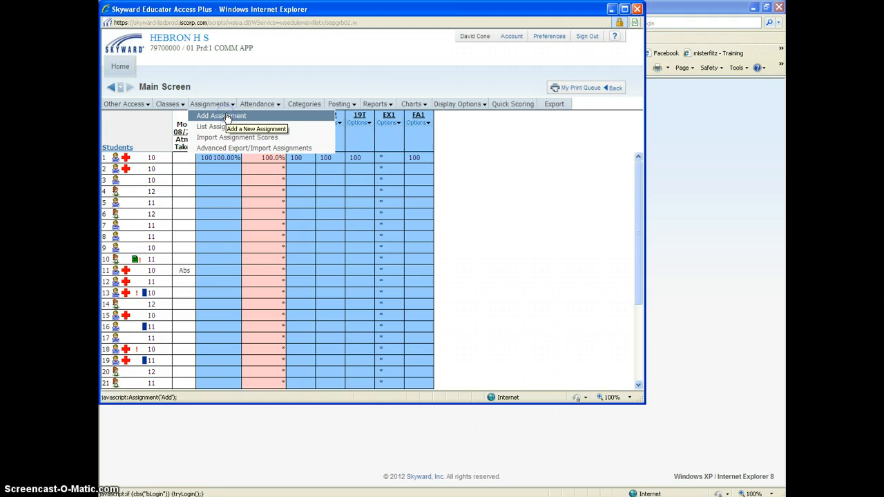
left_click(221, 115)
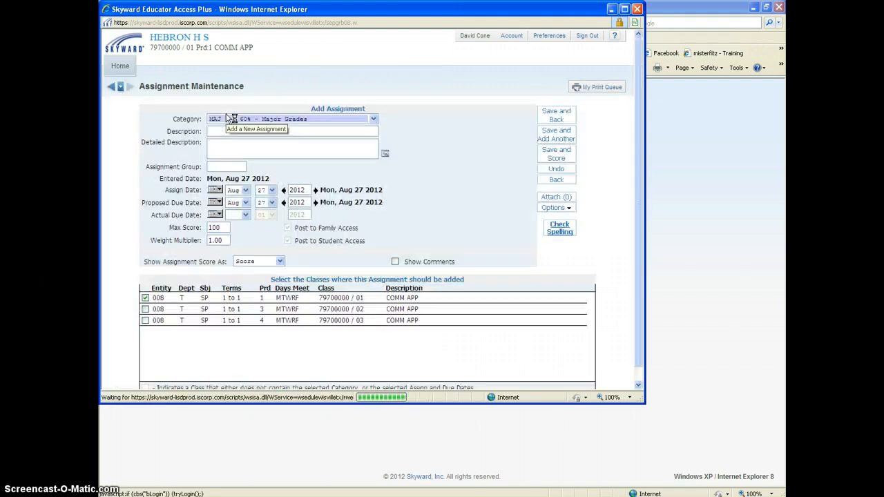
- Keep category MAJ - Major Grades and enter description 'How To Speech'
left_click(373, 118)
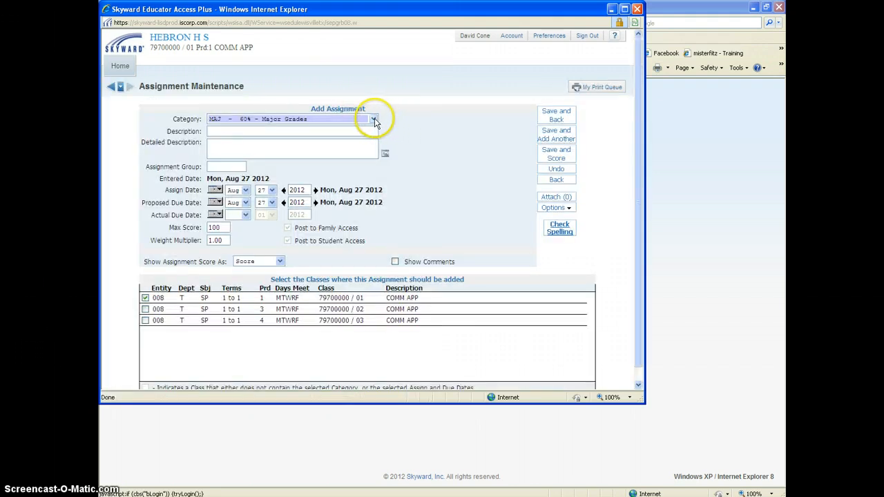
left_click(375, 118)
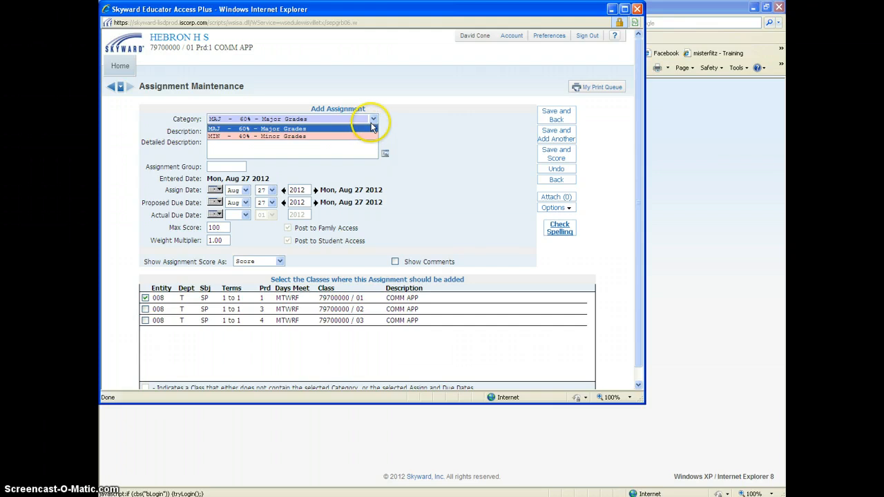
left_click(245, 119)
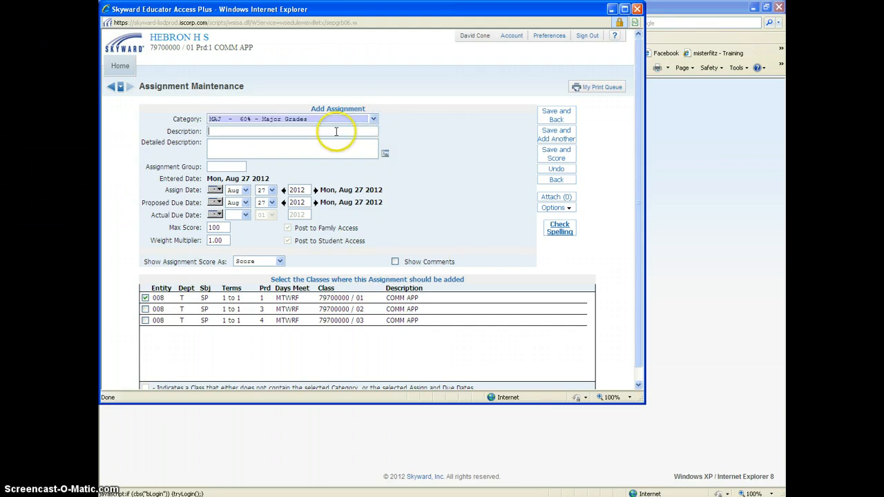
type("h")
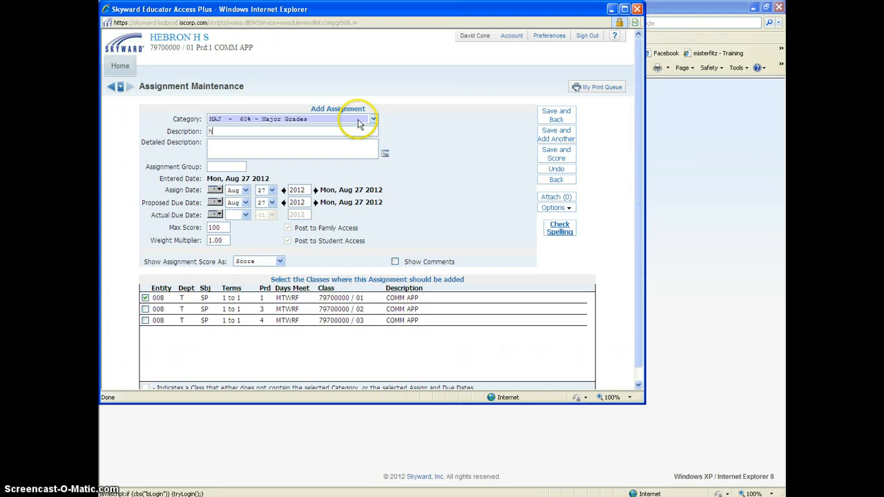
type("How To Speech")
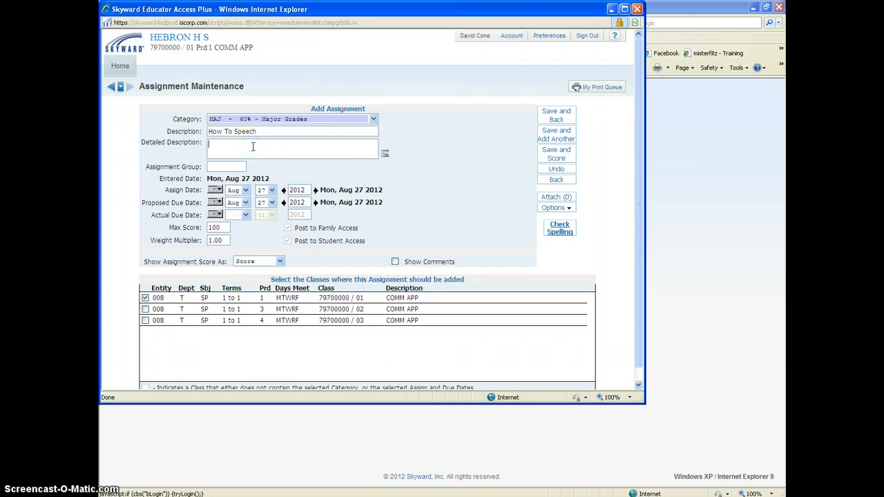
mouse_move(237, 165)
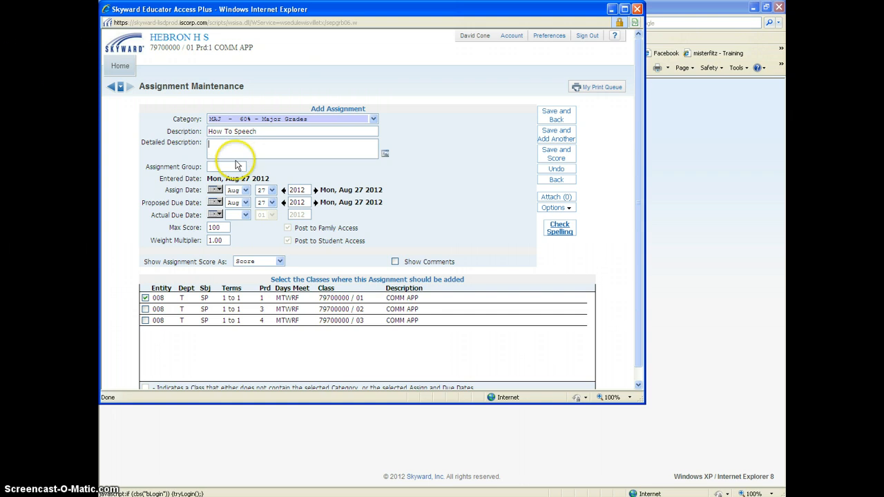
mouse_move(223, 192)
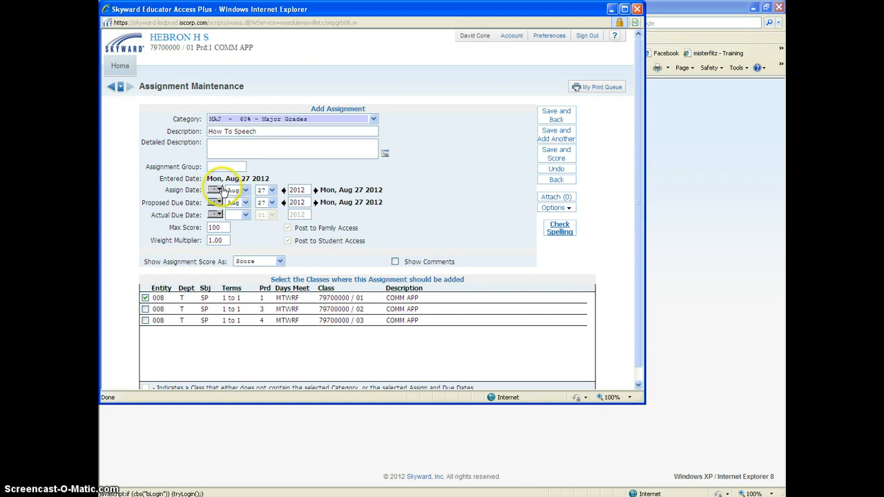
mouse_move(235, 190)
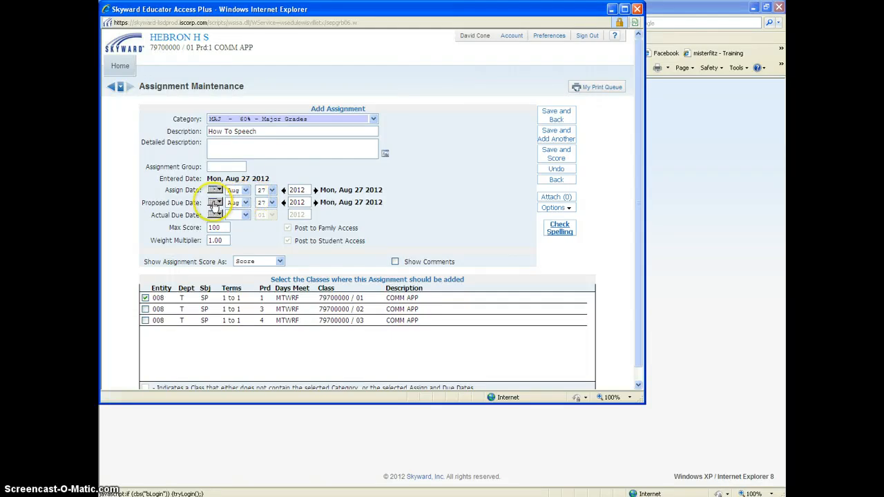
- Pick September 10, 2012 from the Proposed Due Date calendar
left_click(215, 215)
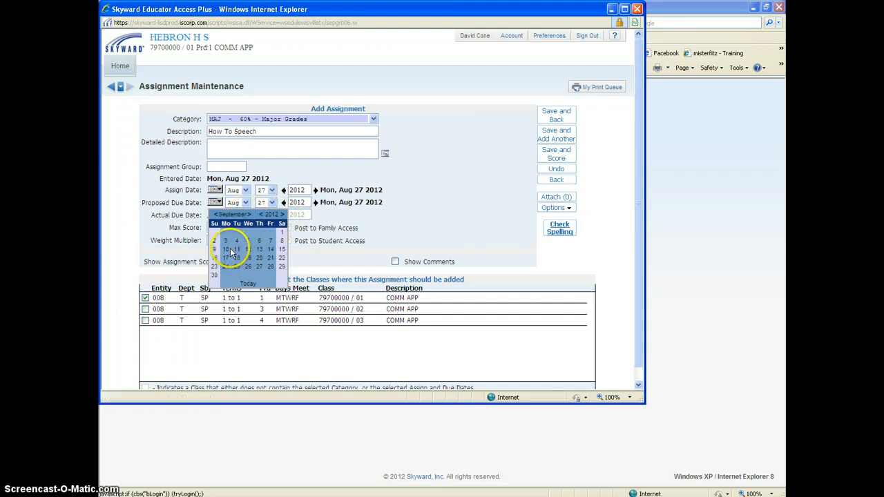
left_click(226, 249)
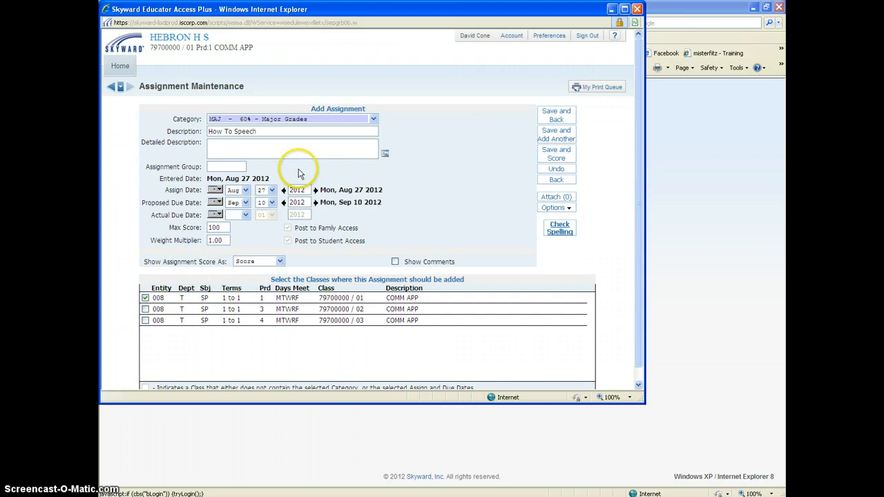
mouse_move(246, 215)
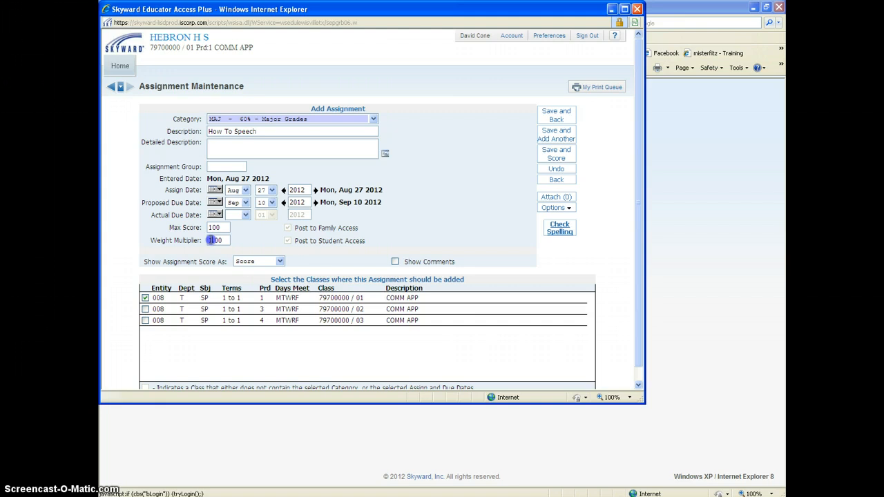
- Set the weight multiplier to 2.00 and show assignment scores as Percent
type("2.00")
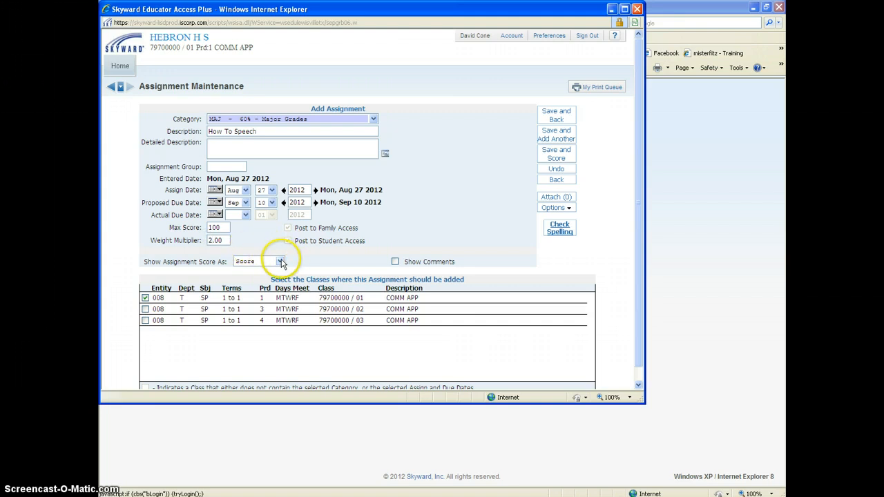
left_click(280, 261)
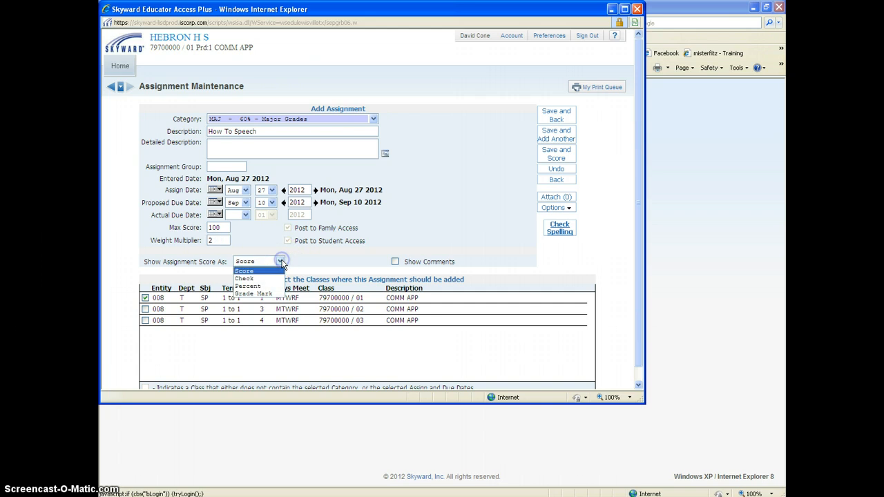
mouse_move(249, 286)
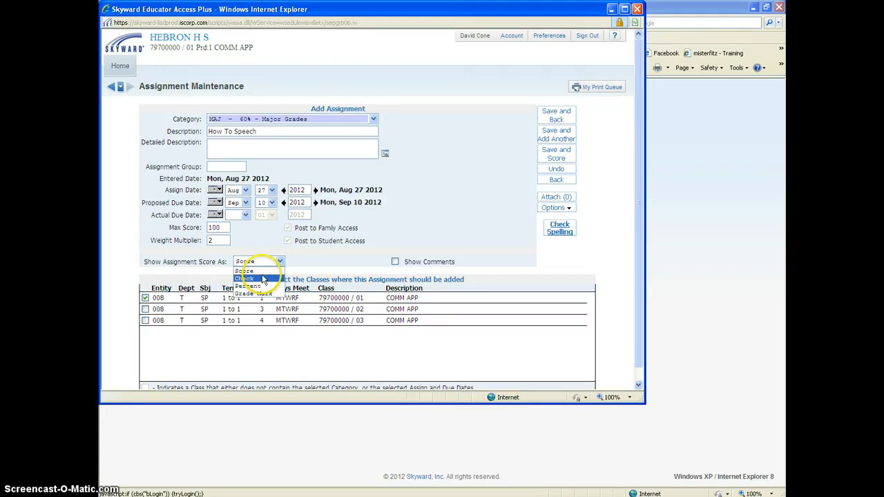
left_click(249, 286)
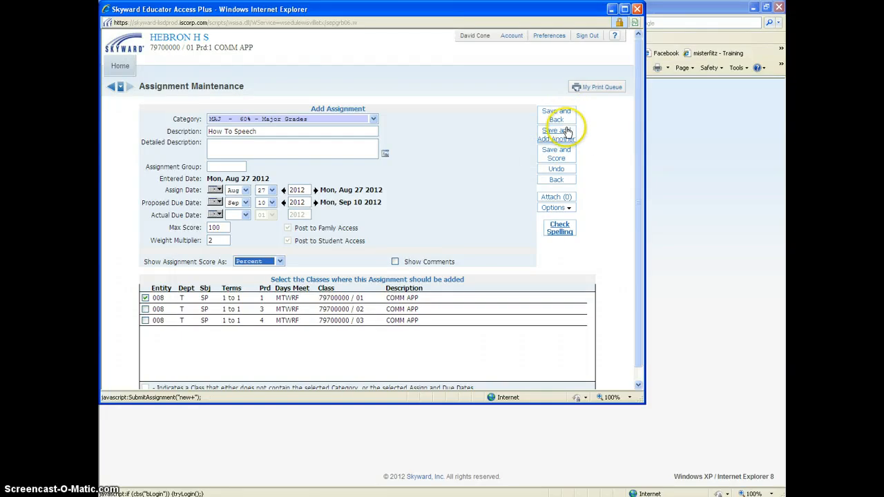
mouse_move(556, 115)
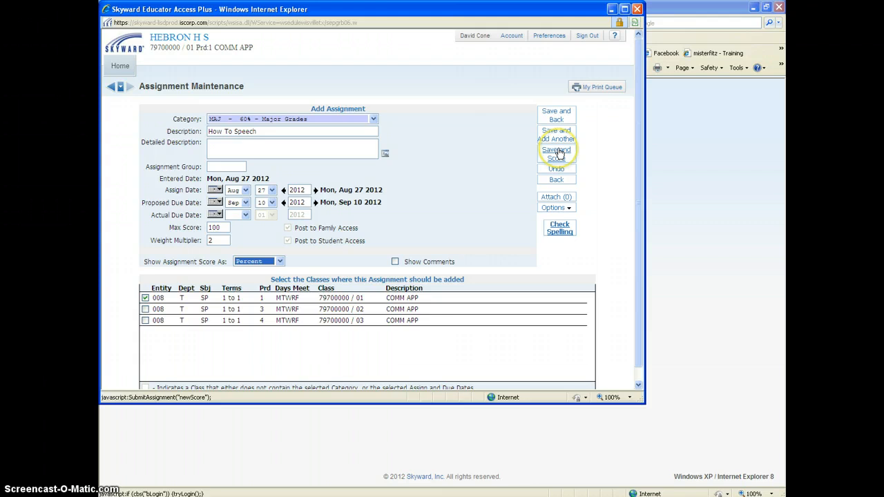
mouse_move(556, 154)
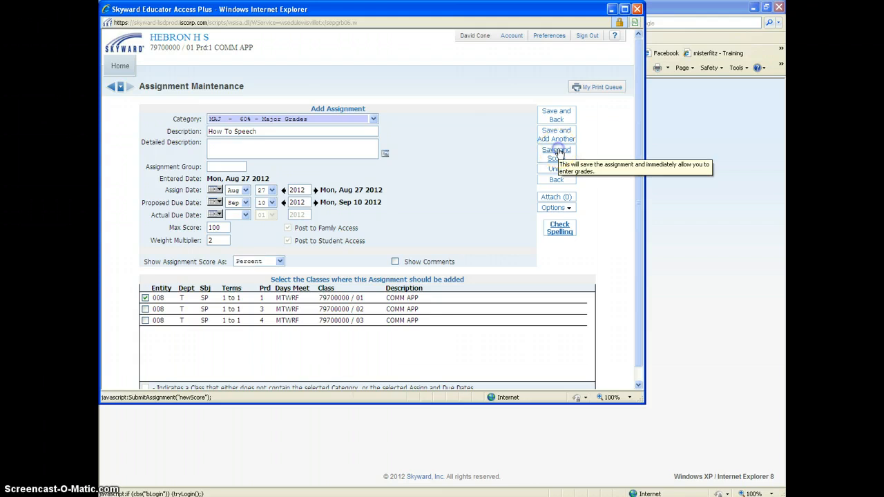
- Save the How To Speech assignment with Save and Score
left_click(556, 154)
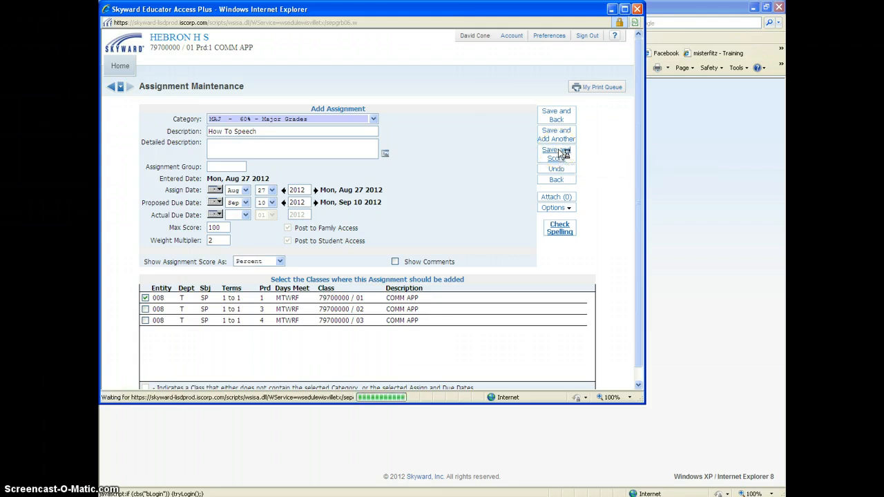
- Load How To Speech's Score Entry page and toggle Missing for the first students
left_click(556, 154)
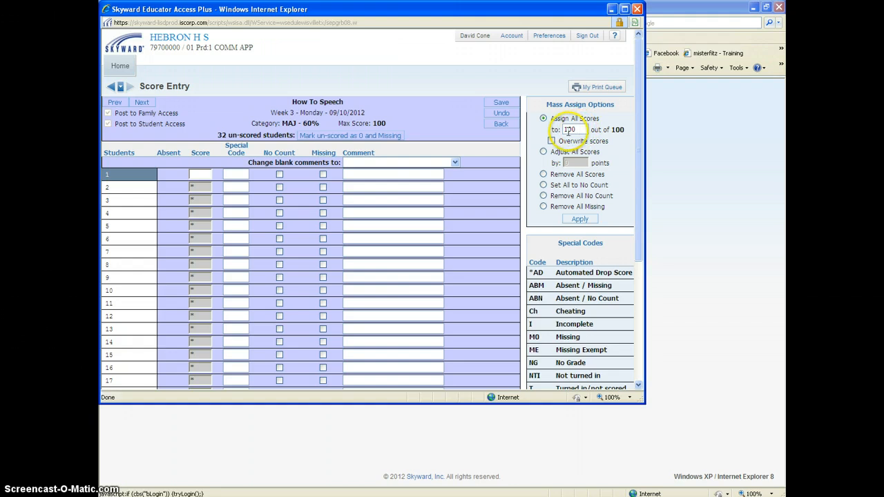
mouse_move(580, 219)
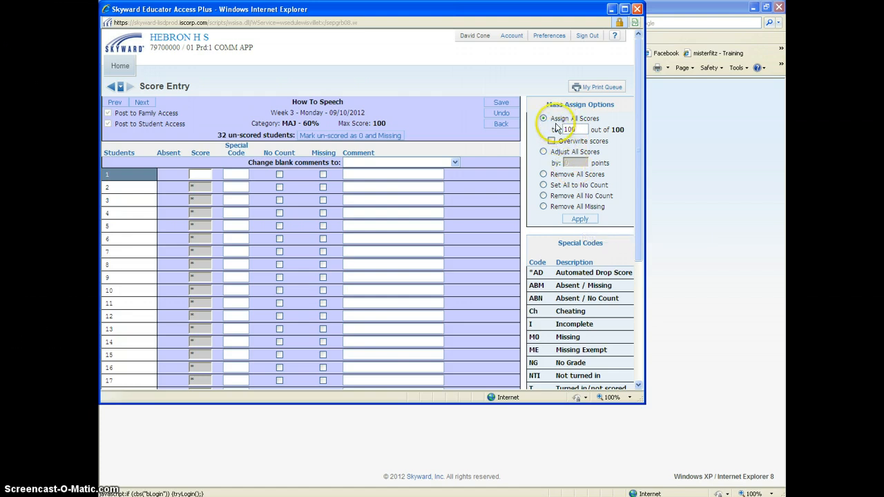
mouse_move(635, 233)
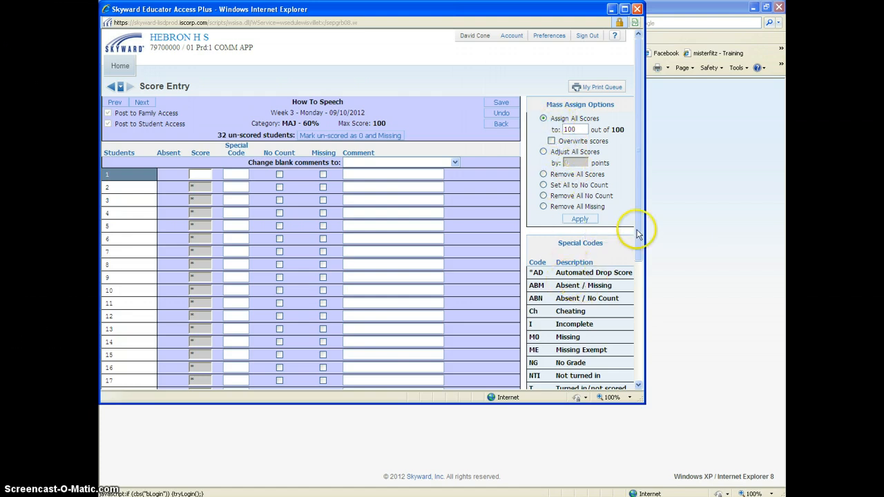
scroll("down", 3)
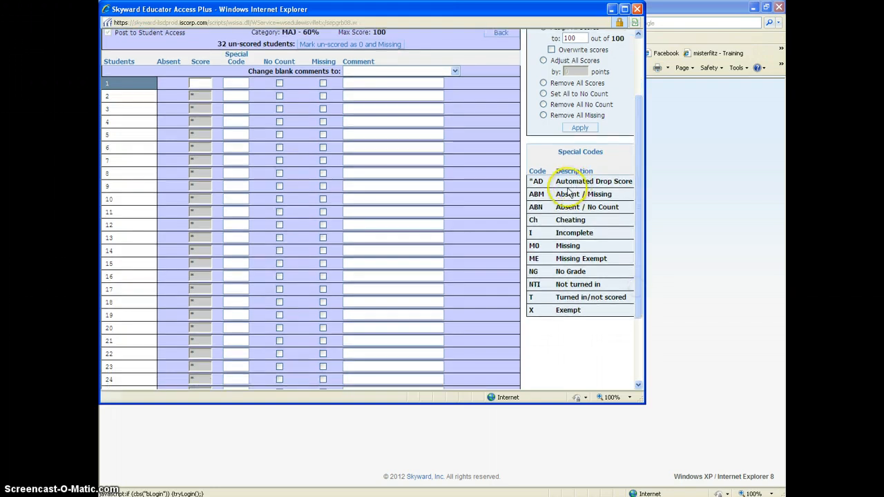
scroll("up", 3)
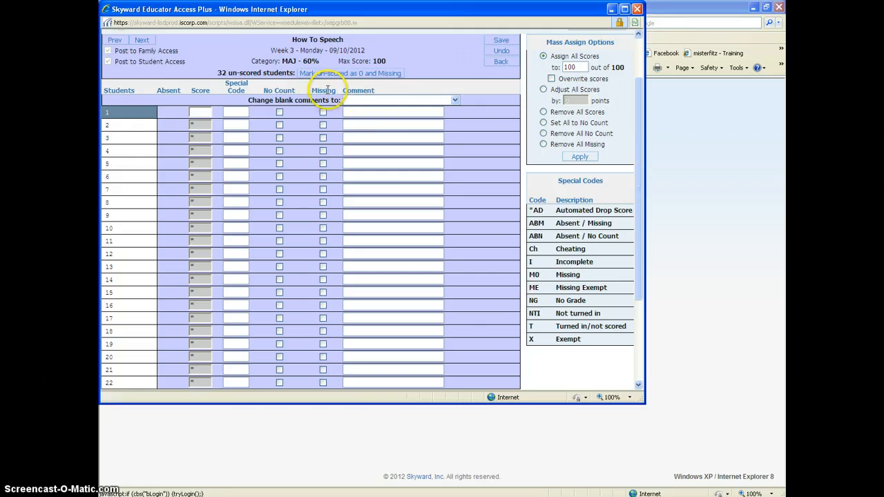
left_click(322, 112)
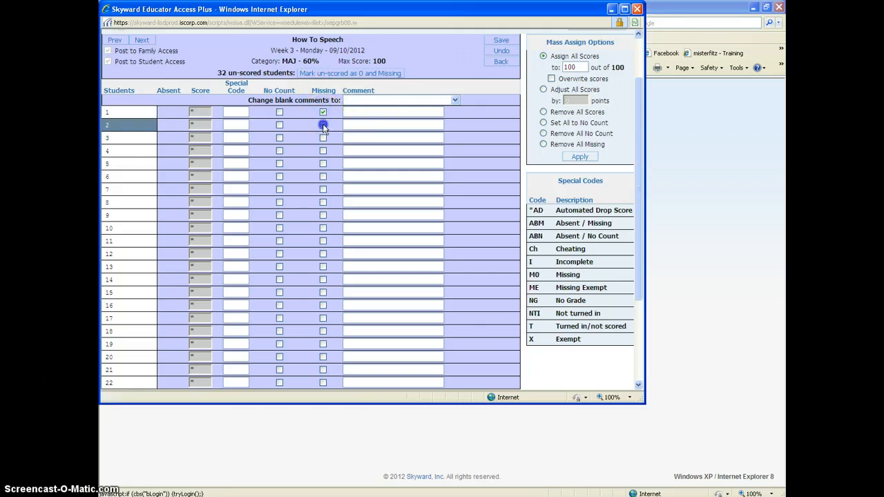
left_click(322, 138)
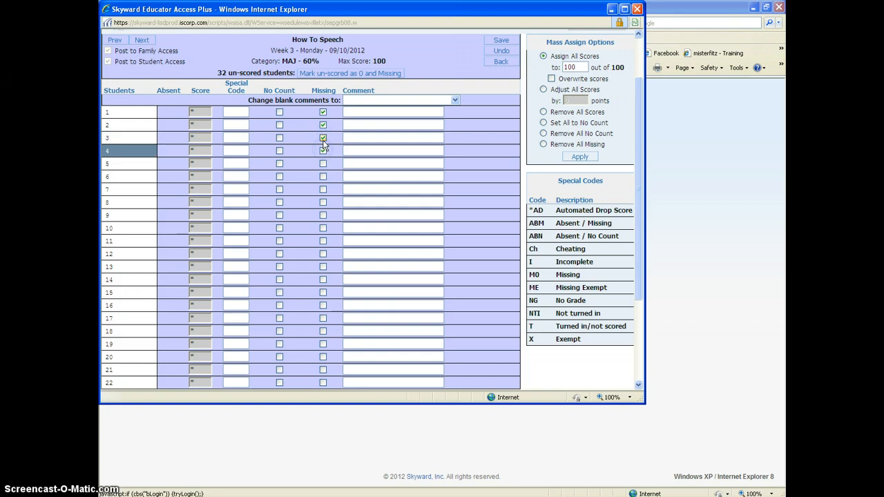
left_click(323, 137)
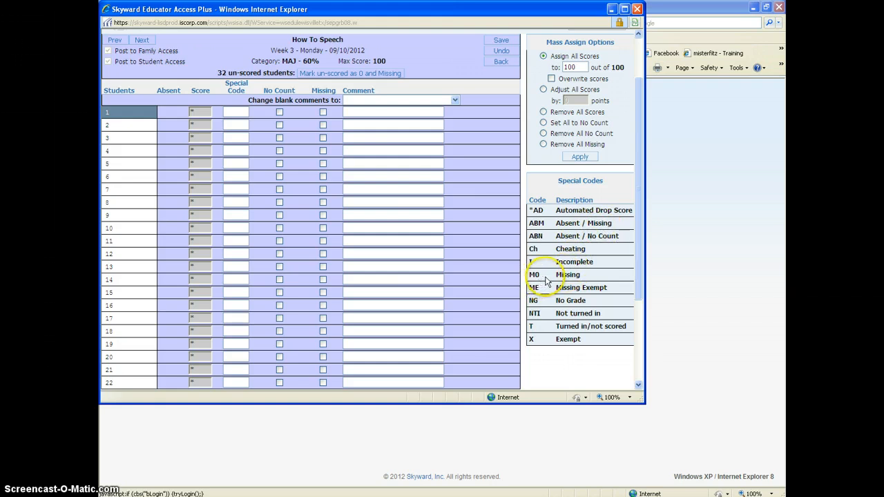
mouse_move(311, 200)
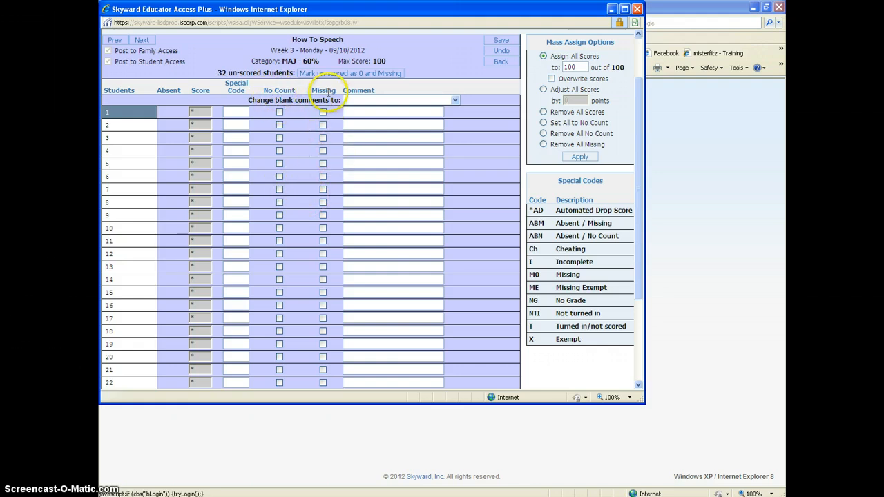
mouse_move(323, 112)
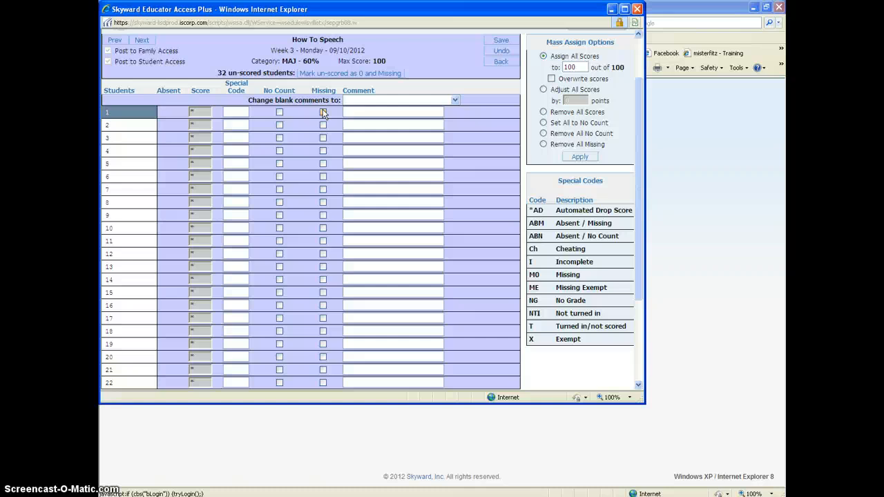
mouse_move(239, 107)
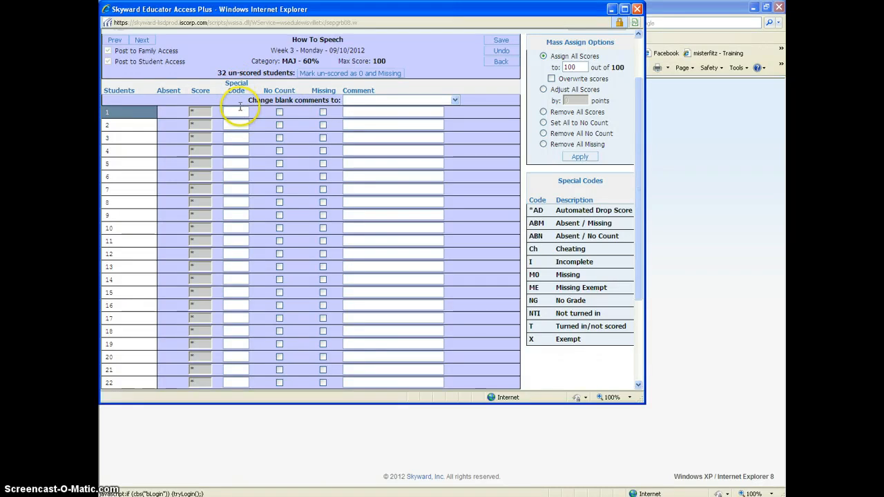
mouse_move(153, 38)
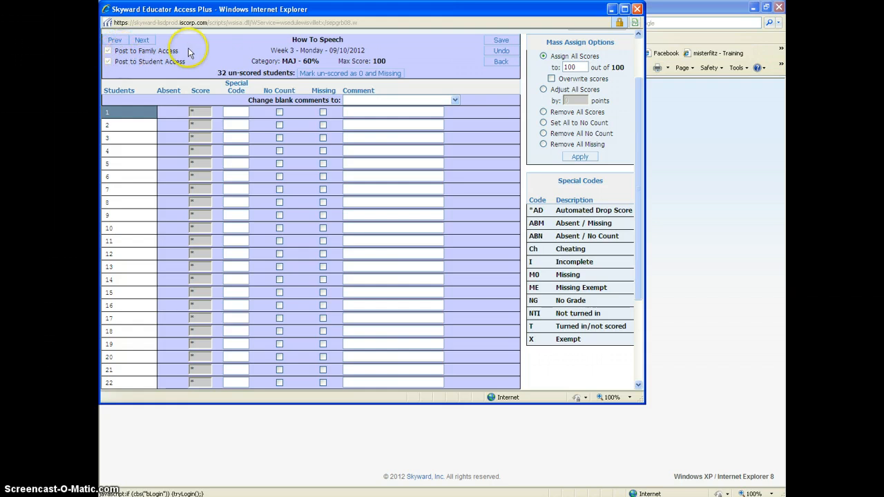
mouse_move(508, 84)
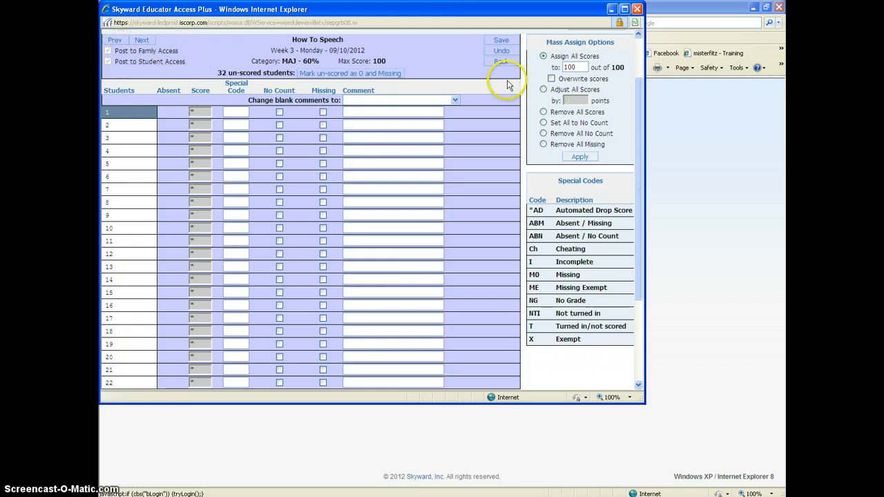
- Enter How To Speech scores 100 and 90 for the first two students and save
left_click(235, 112)
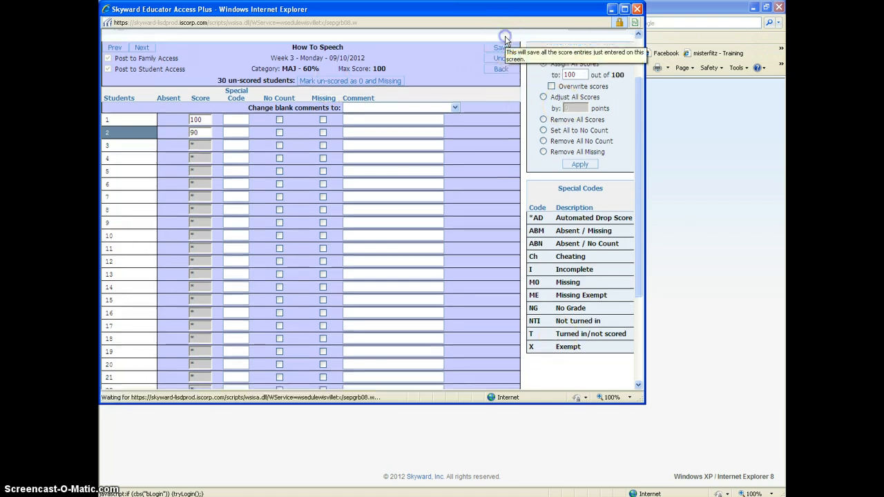
left_click(501, 47)
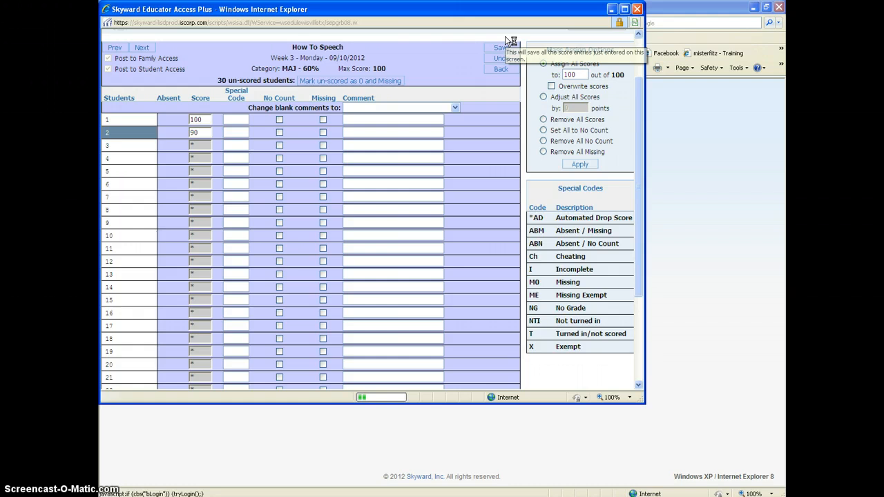
left_click(499, 47)
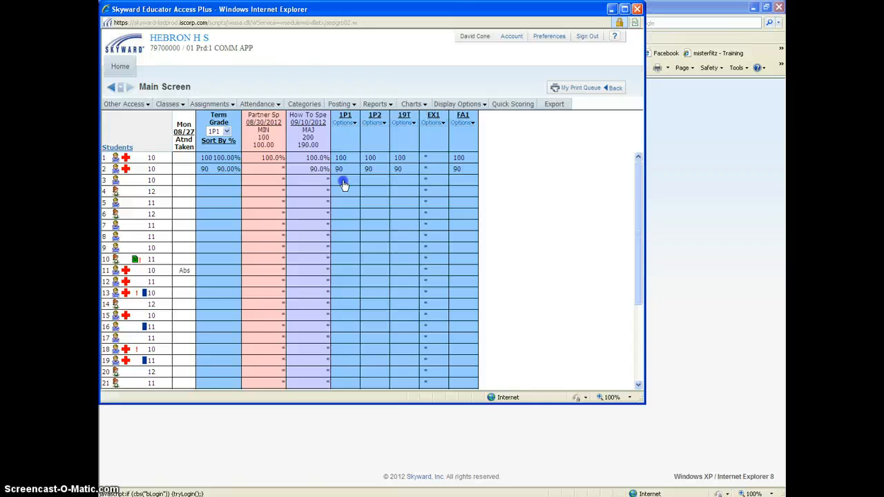
left_click(343, 181)
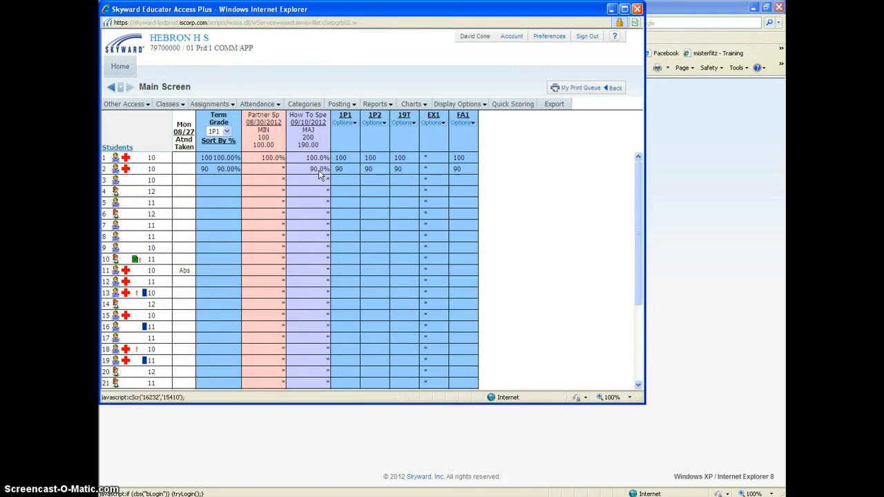
left_click(346, 123)
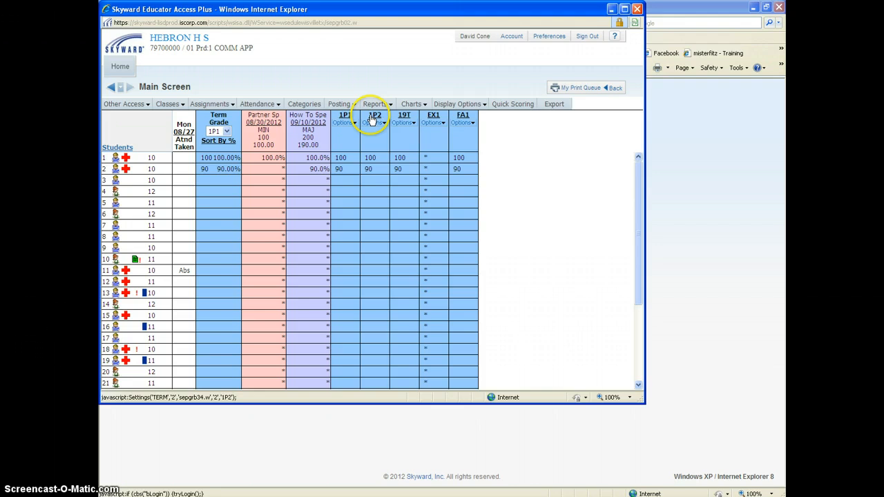
left_click(403, 122)
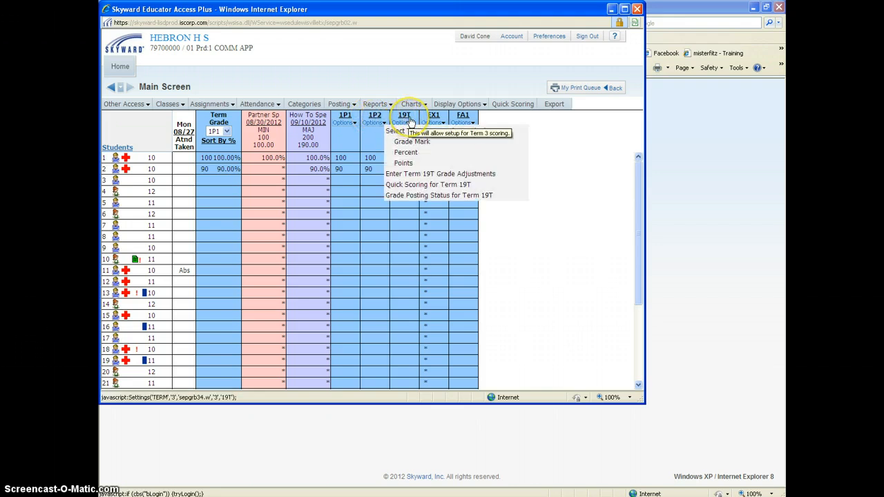
mouse_move(435, 114)
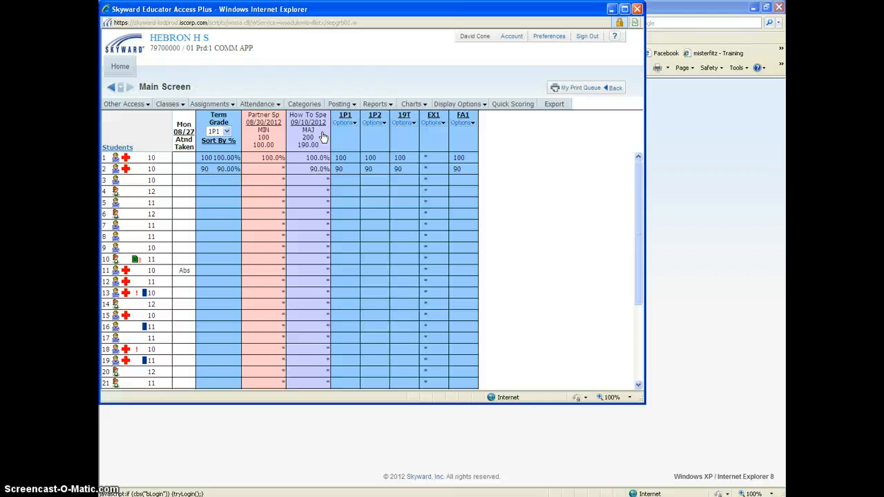
left_click(344, 123)
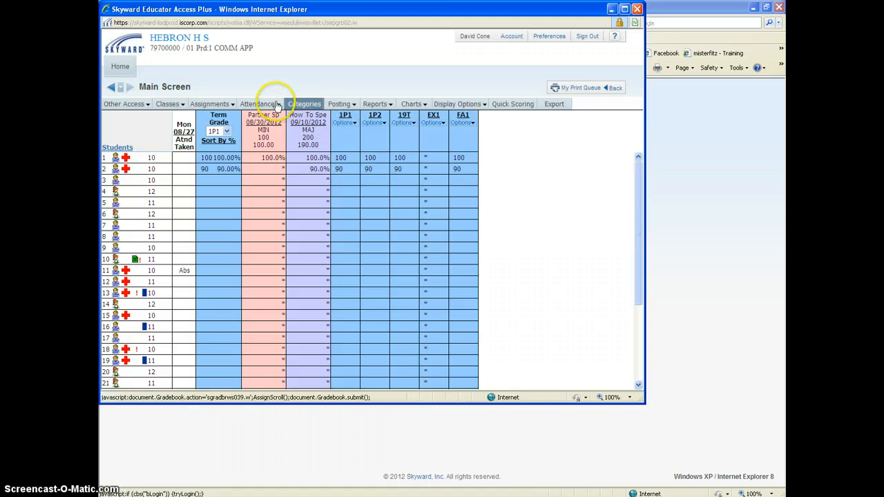
left_click(210, 103)
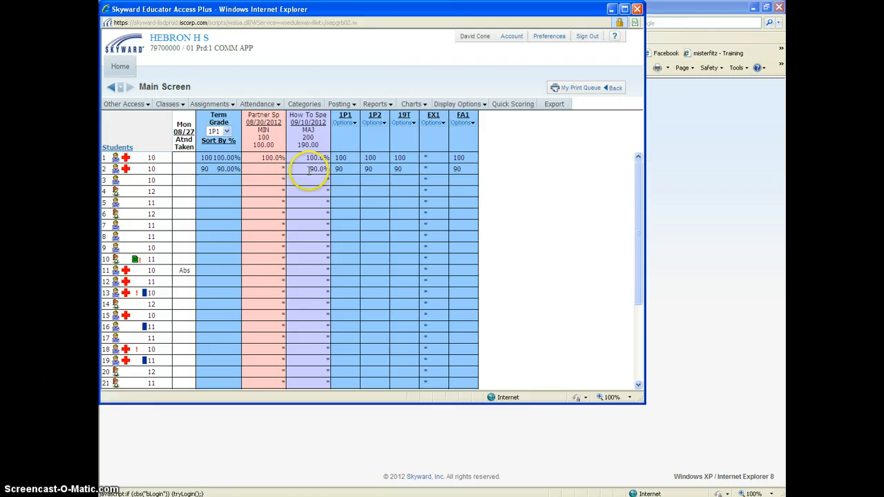
left_click(458, 104)
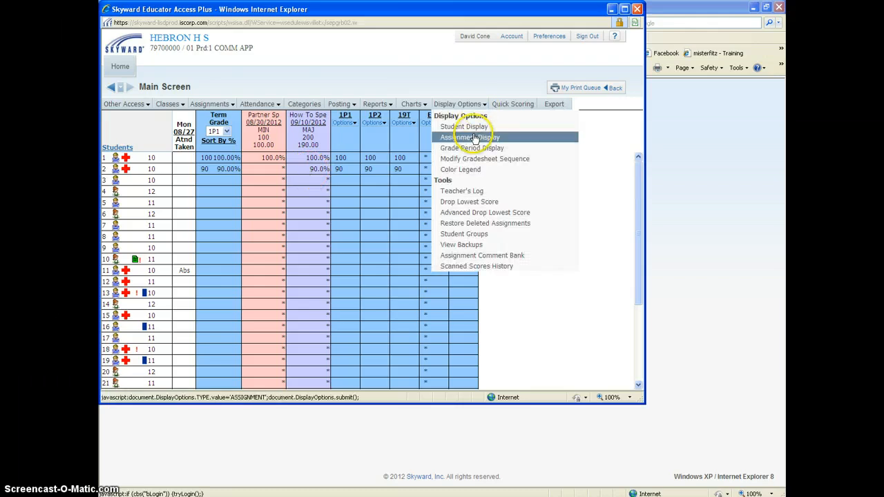
mouse_move(471, 148)
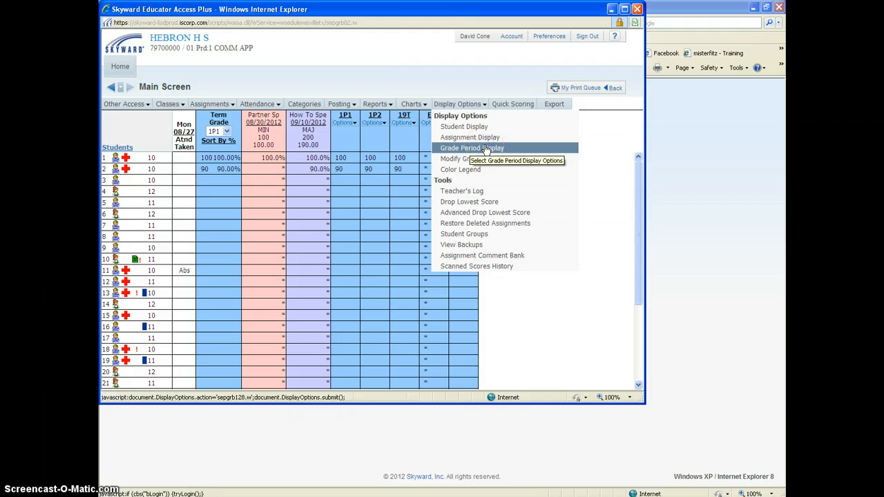
left_click(472, 148)
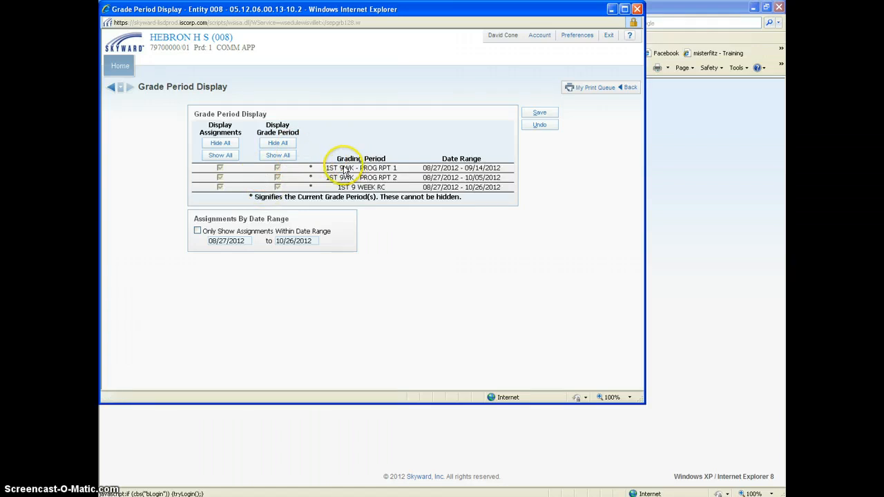
mouse_move(308, 179)
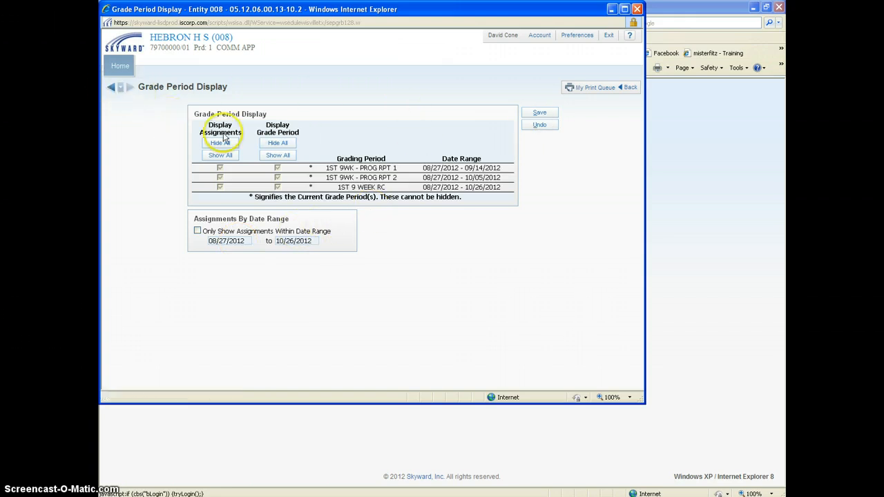
mouse_move(152, 122)
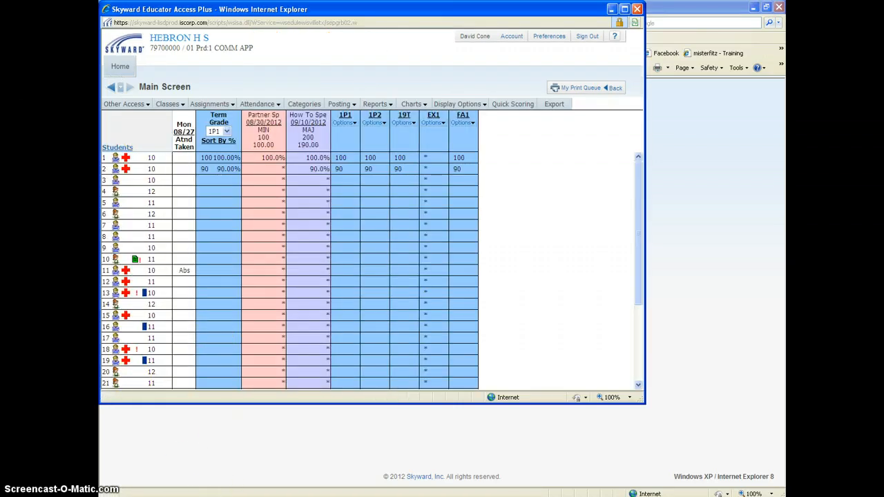
- Bring up the Quick Scoring page showing editable scores of 100 and 90
left_click(457, 103)
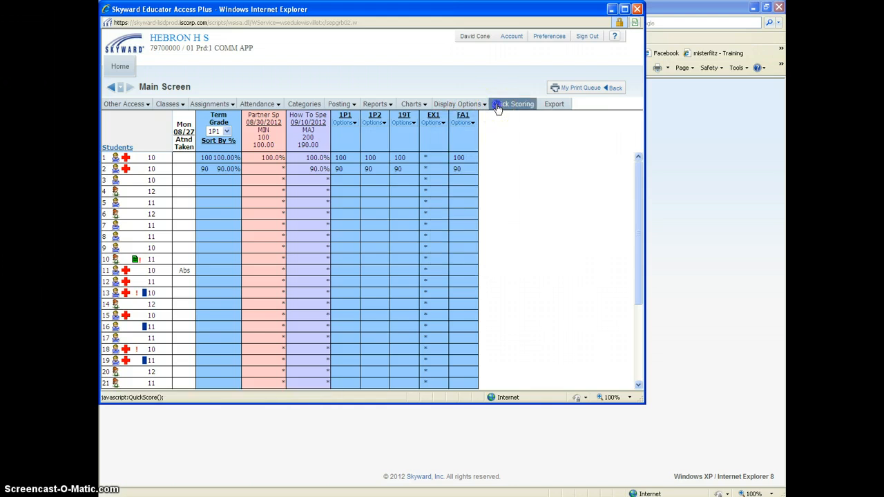
left_click(512, 103)
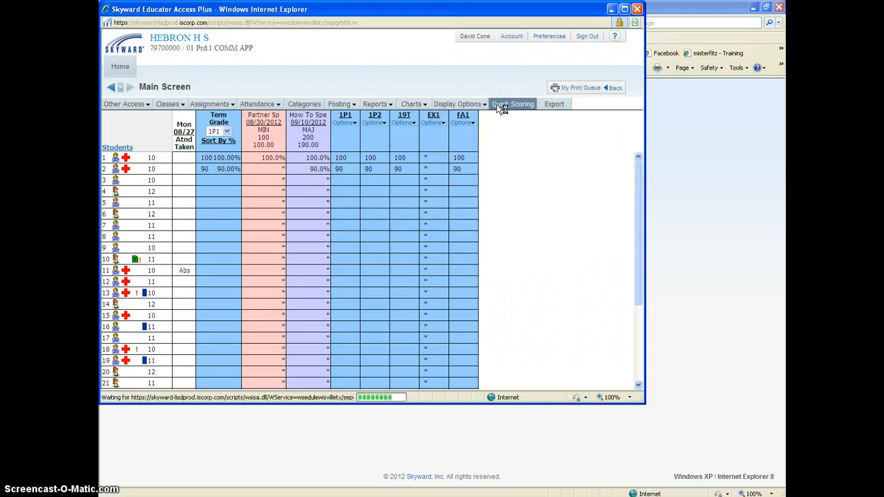
left_click(513, 103)
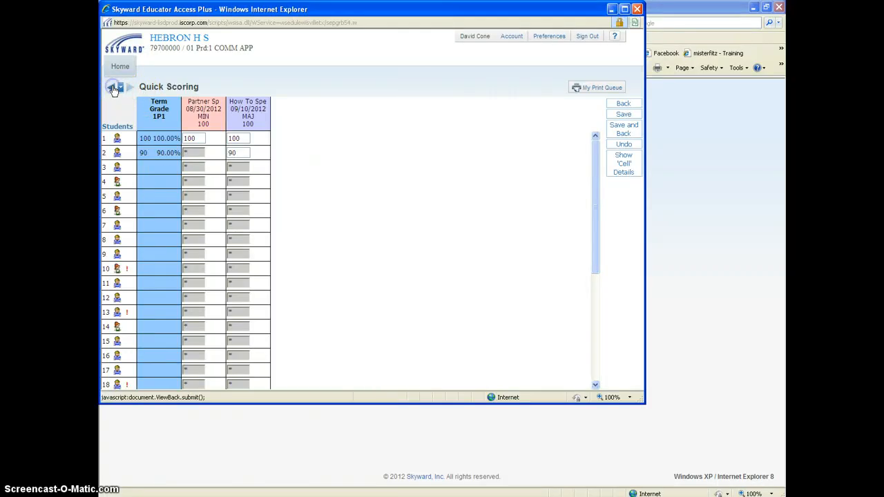
- Go back to the Main Screen and display the Posting dropdown options
left_click(114, 89)
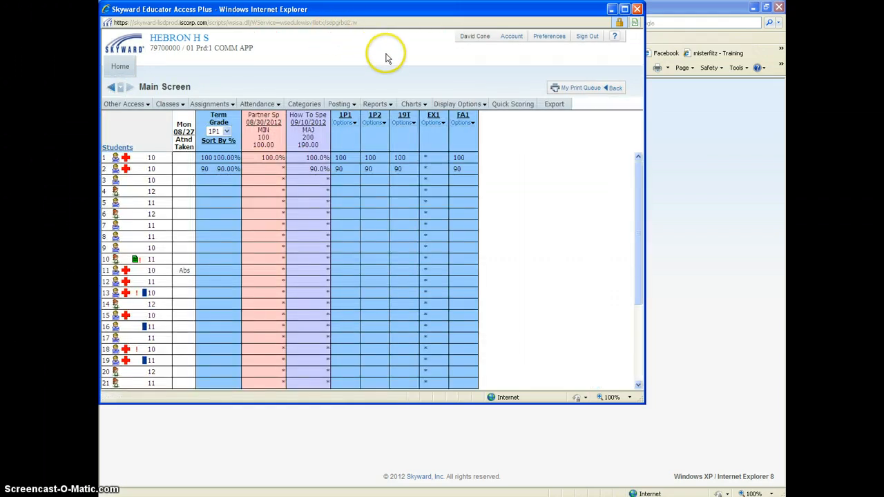
left_click(340, 104)
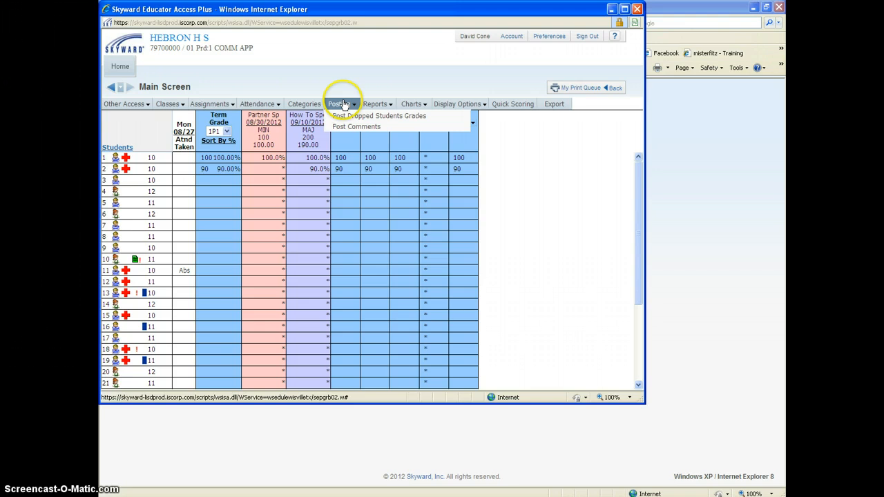